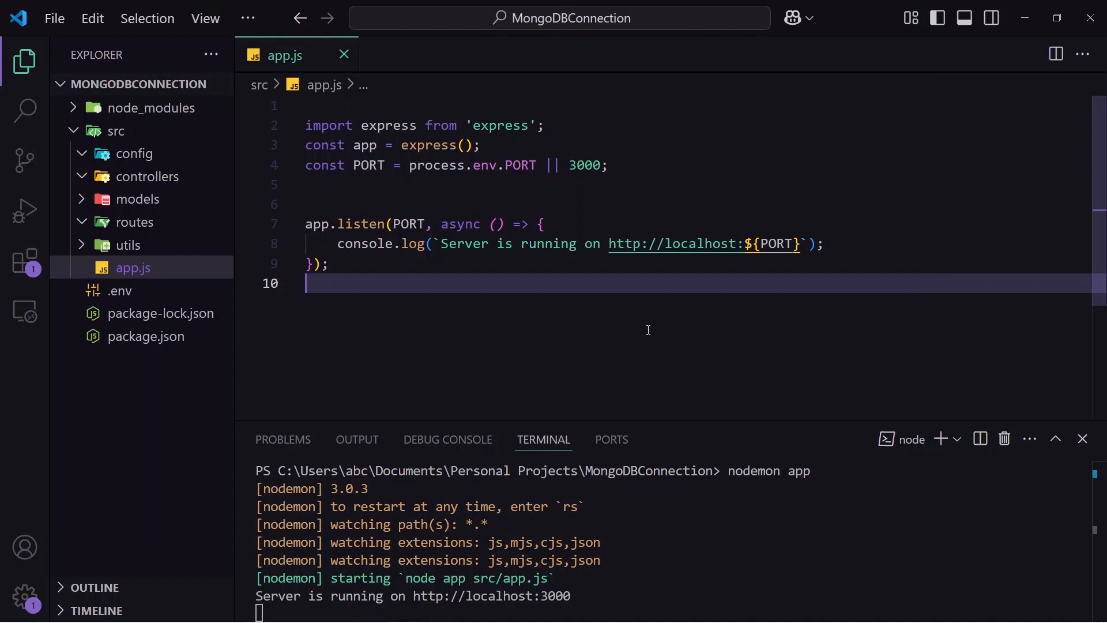
Step: Go to mongodb.com in Chrome and sign in to reach the Youtube organization's Projects page
left_click(246, 244)
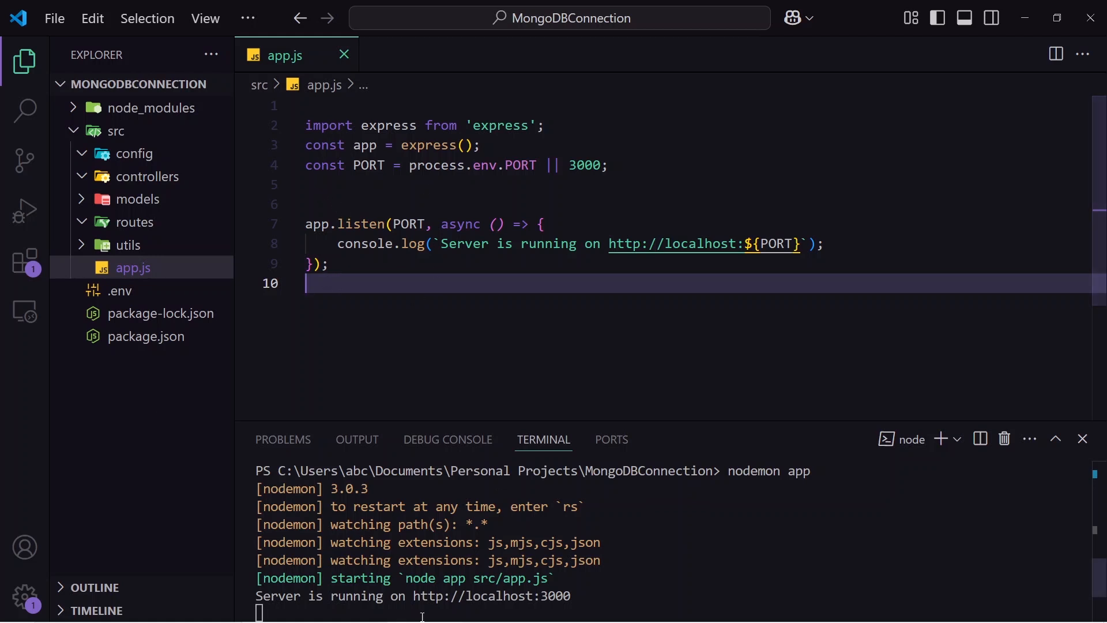
left_click_drag(306, 595, 570, 595)
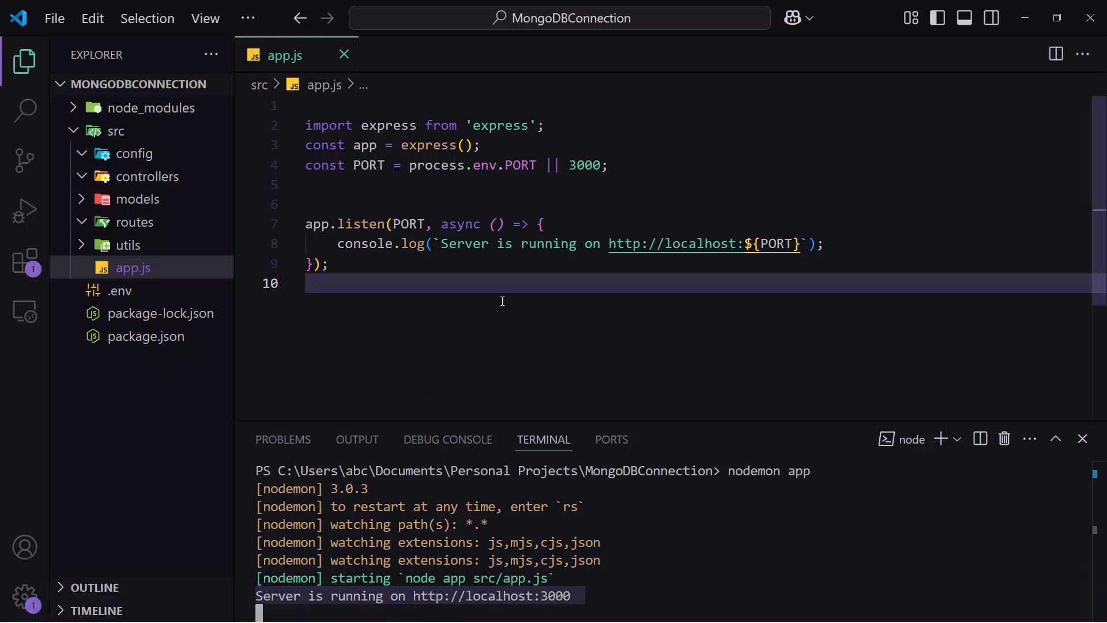
mouse_move(577, 312)
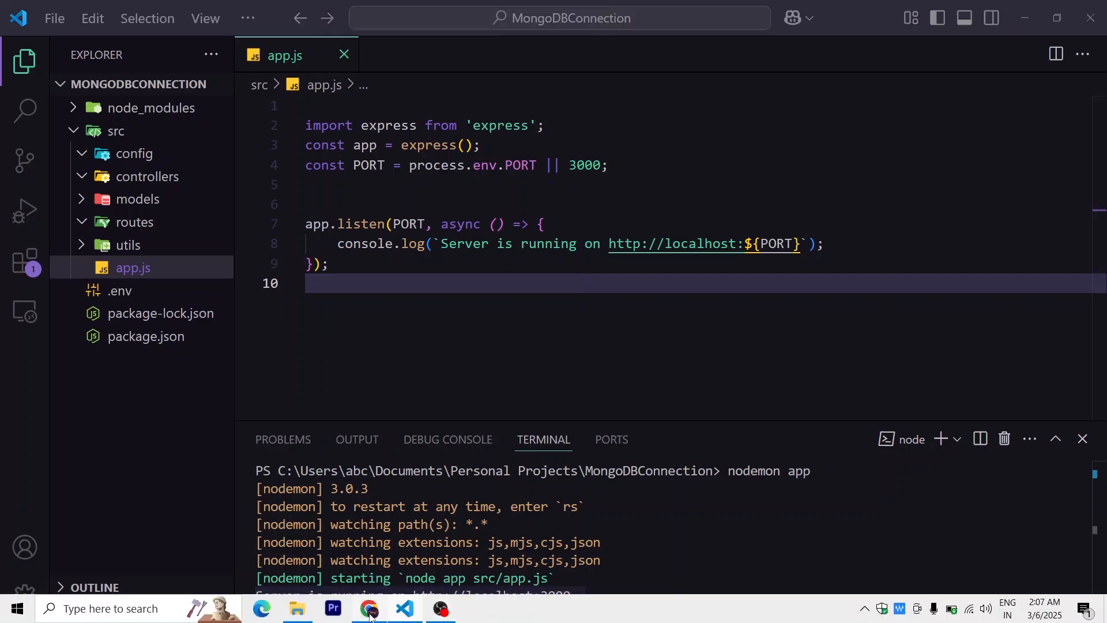
left_click(367, 607)
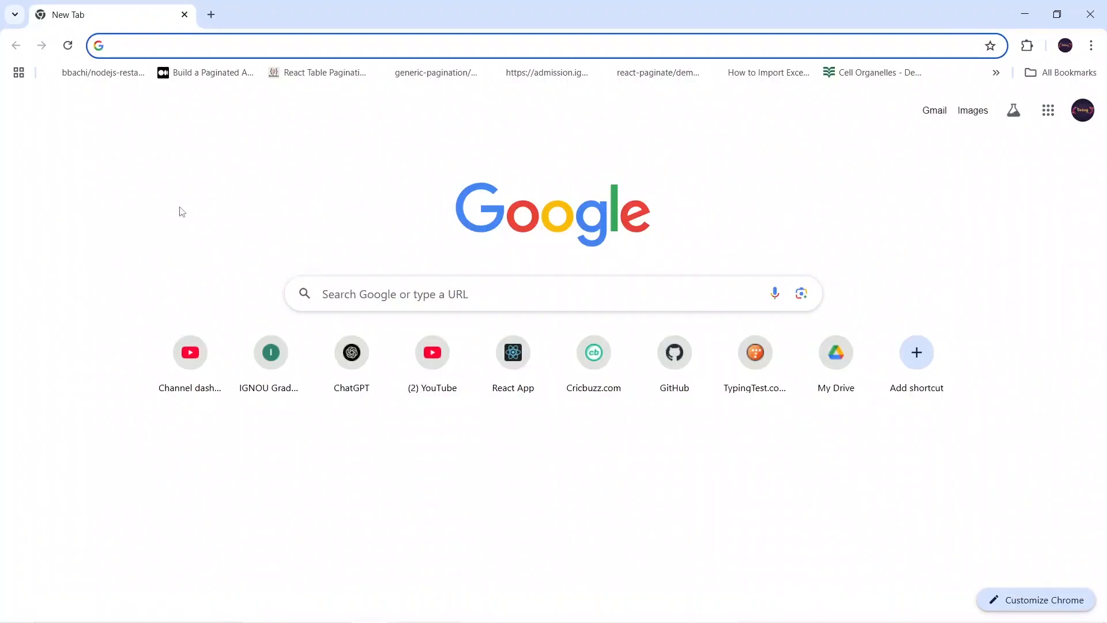
mouse_move(181, 275)
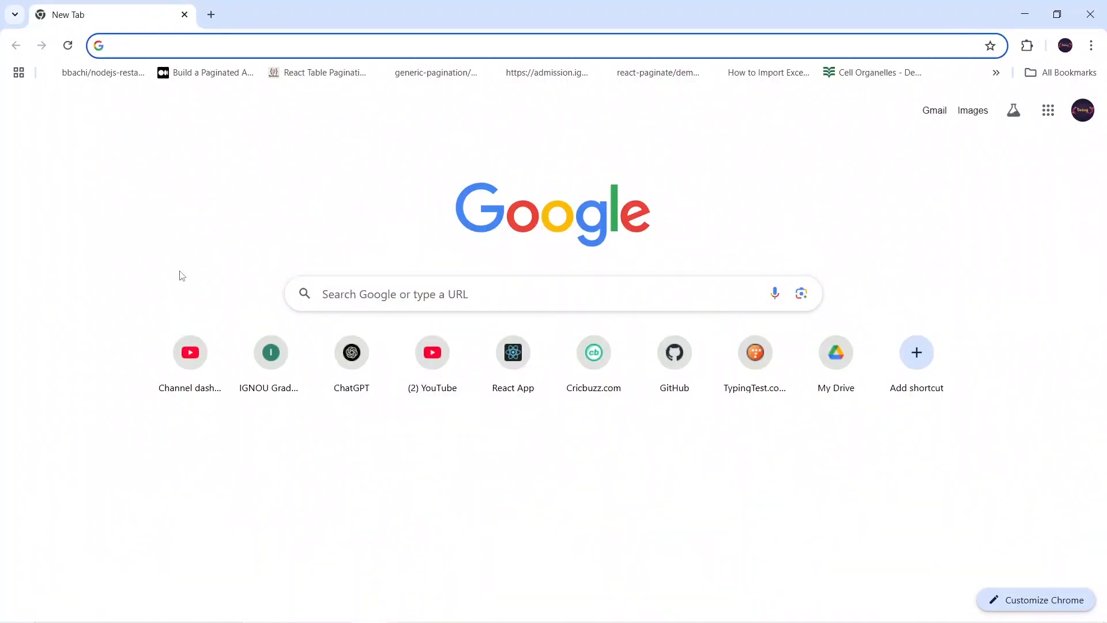
type("mongodb.com")
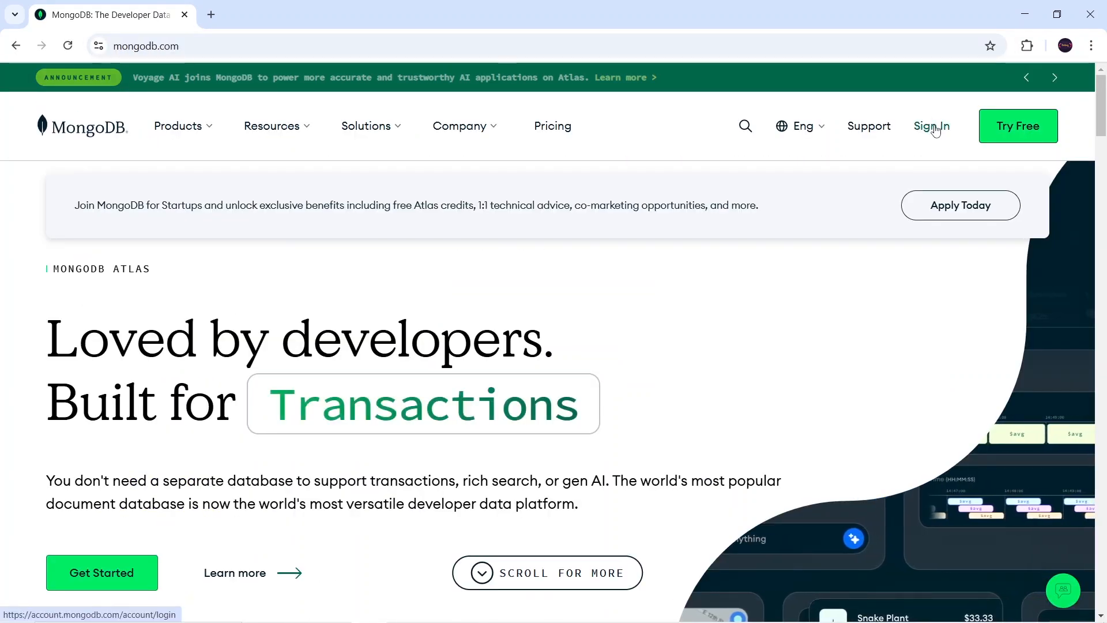
left_click(930, 126)
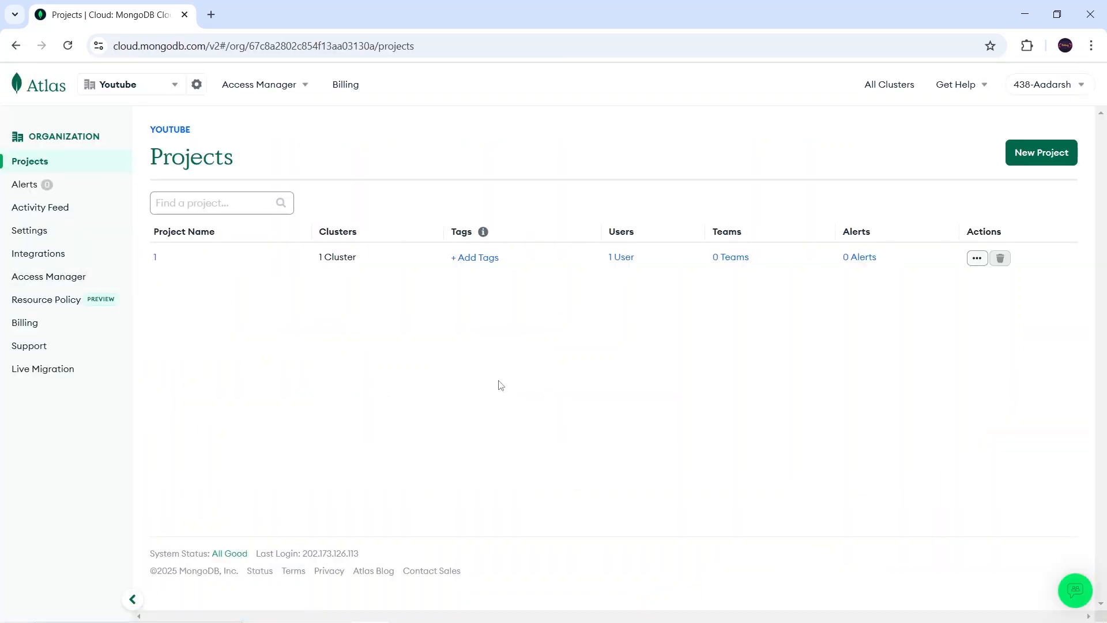
mouse_move(477, 425)
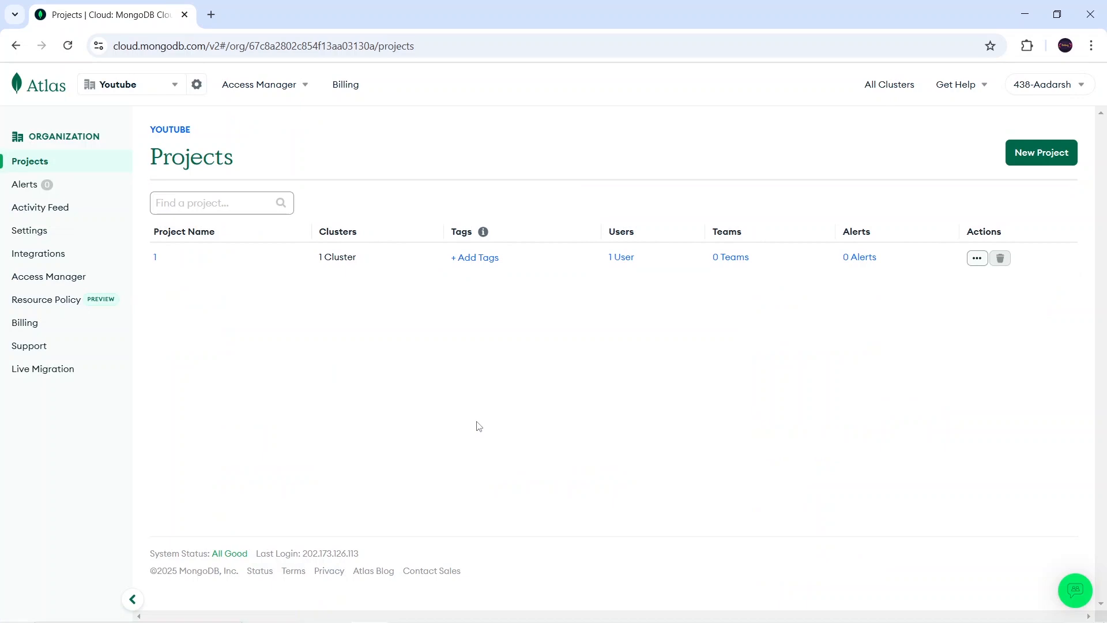
mouse_move(316, 141)
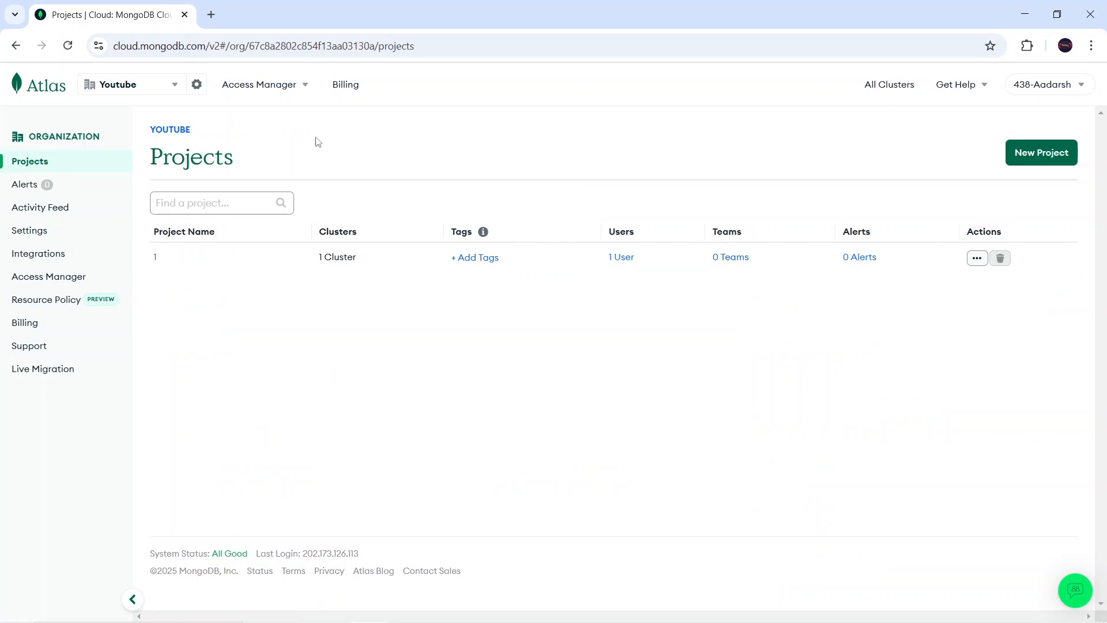
mouse_move(1085, 121)
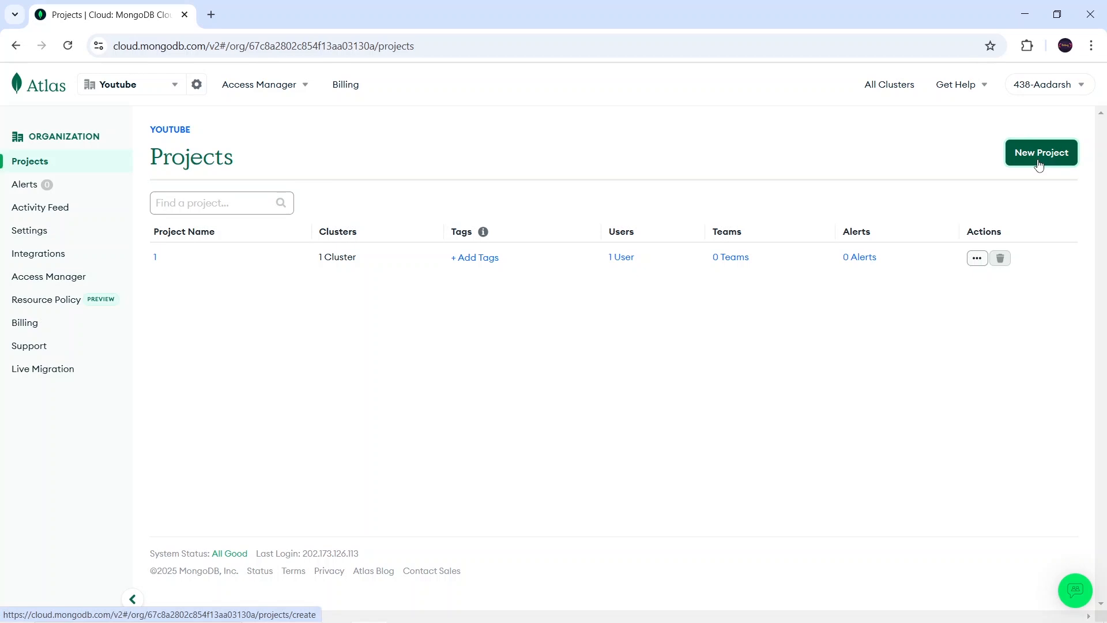
mouse_move(1001, 144)
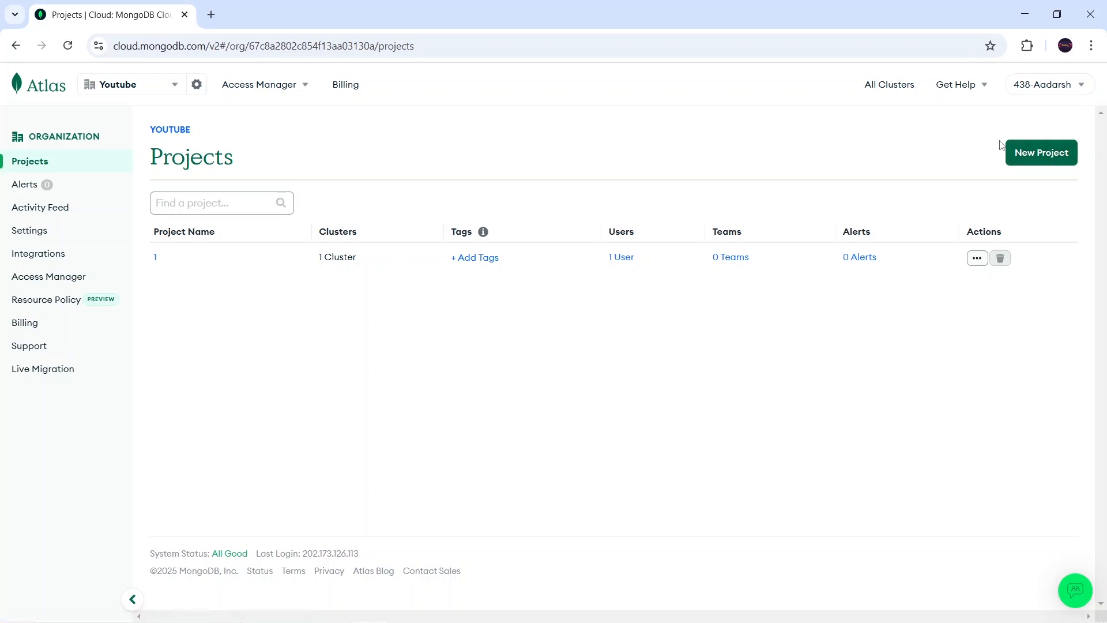
Step: Create a new Atlas project named 'MongoDB'
left_click(1040, 153)
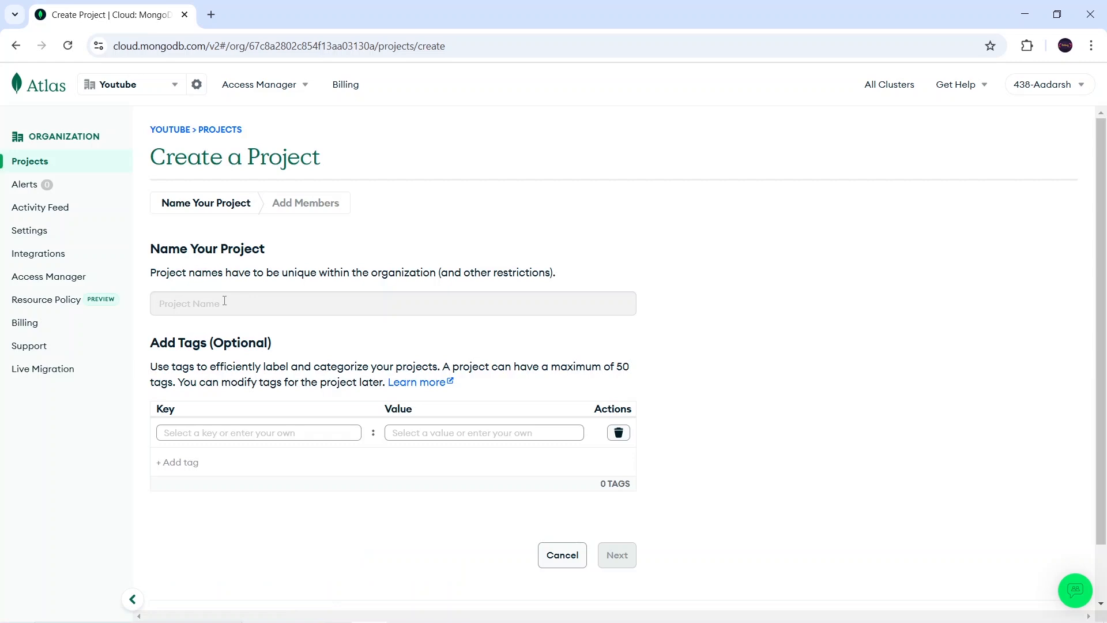
type("MongoDB")
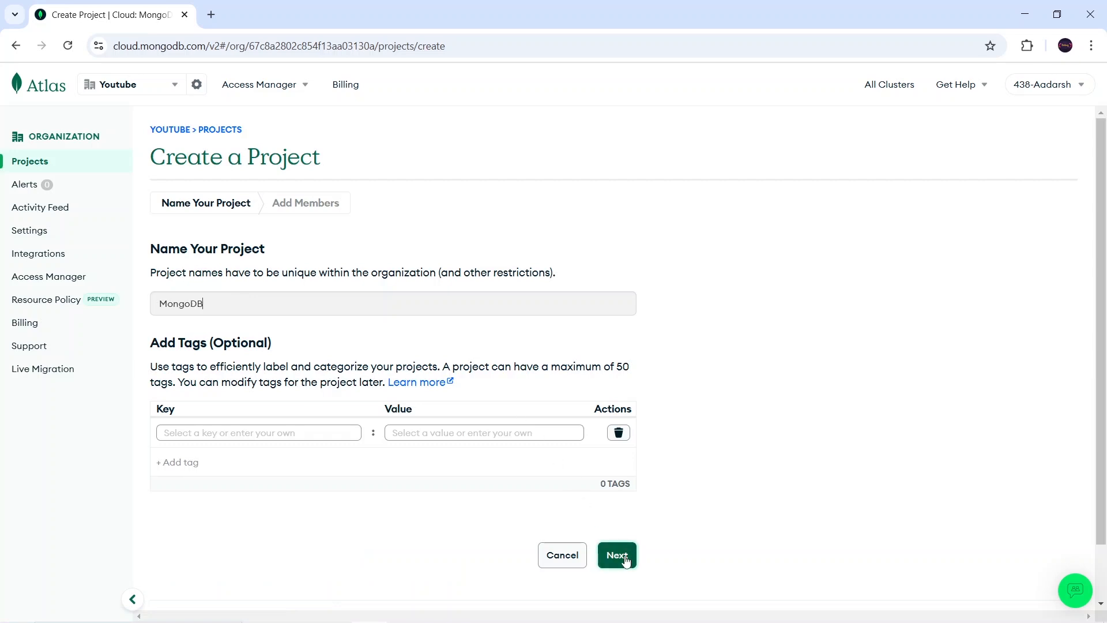
left_click(616, 555)
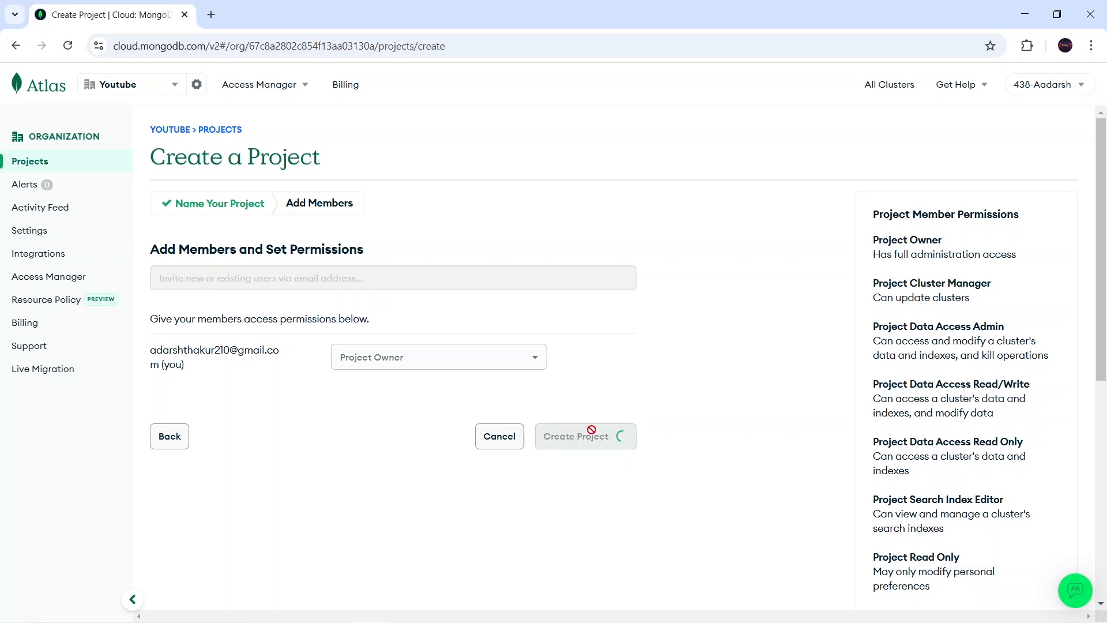
left_click(584, 436)
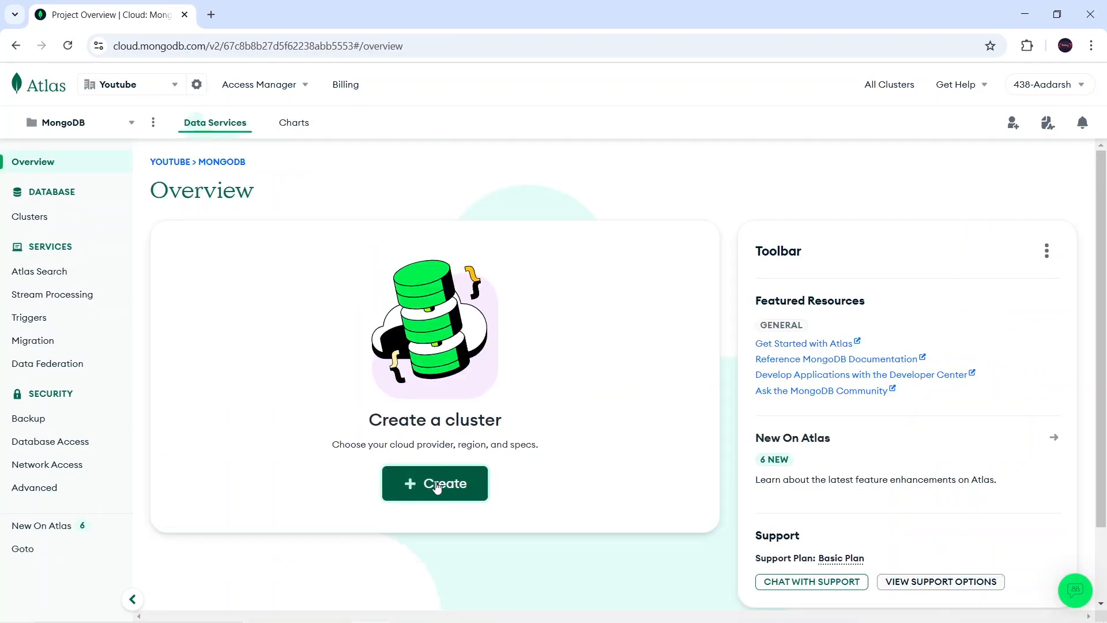
Step: Deploy Cluster0 using the Free template on AWS in Mumbai
left_click(434, 483)
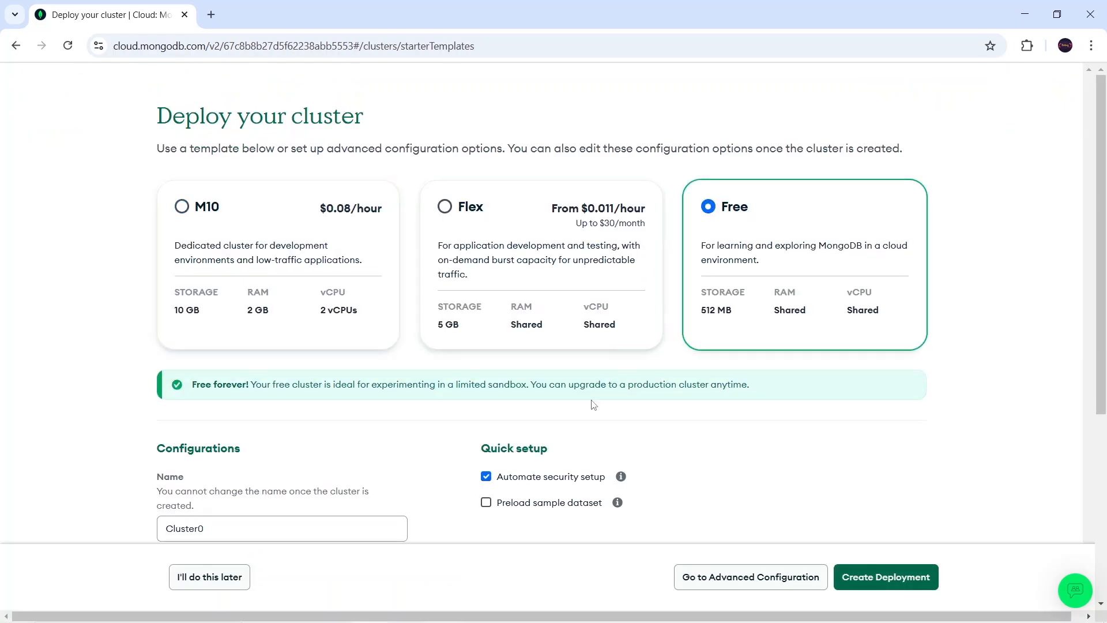
scroll("down", 3)
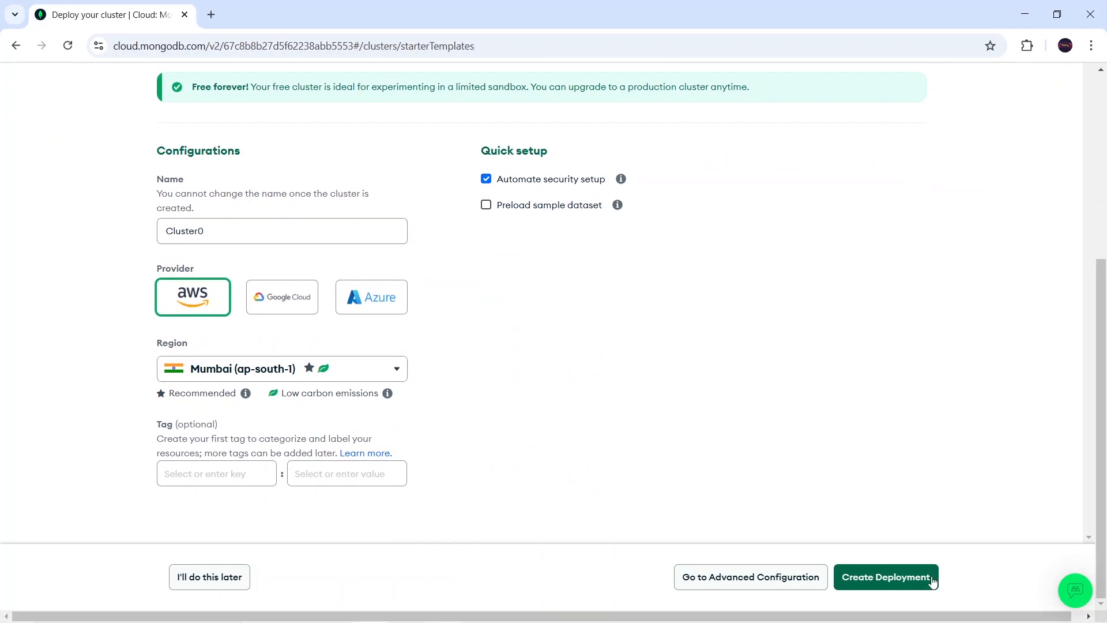
left_click(886, 577)
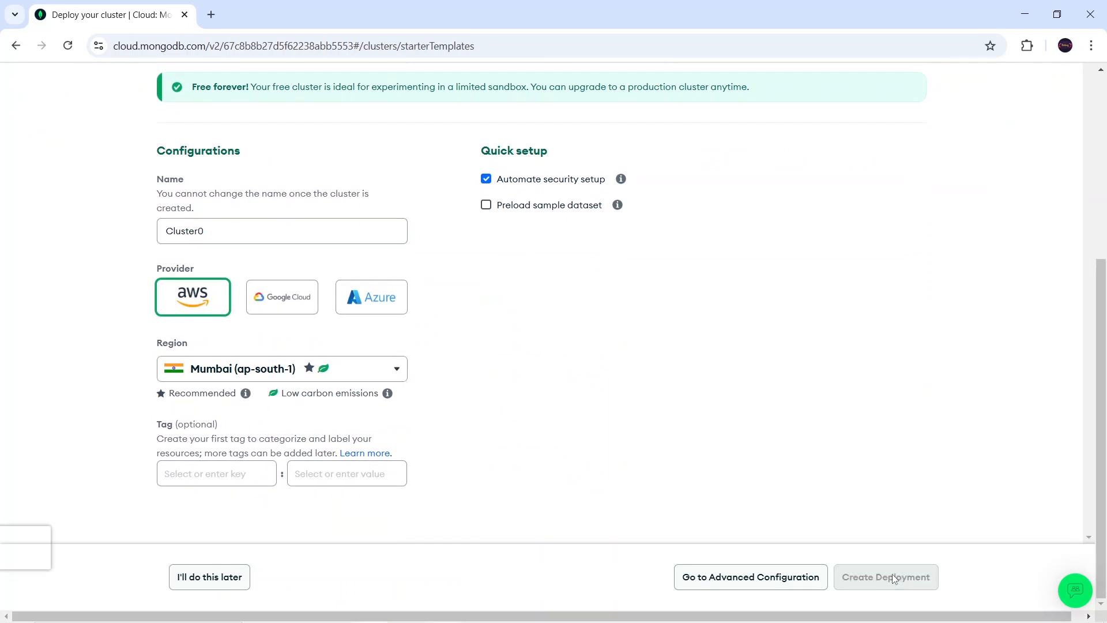
left_click(885, 577)
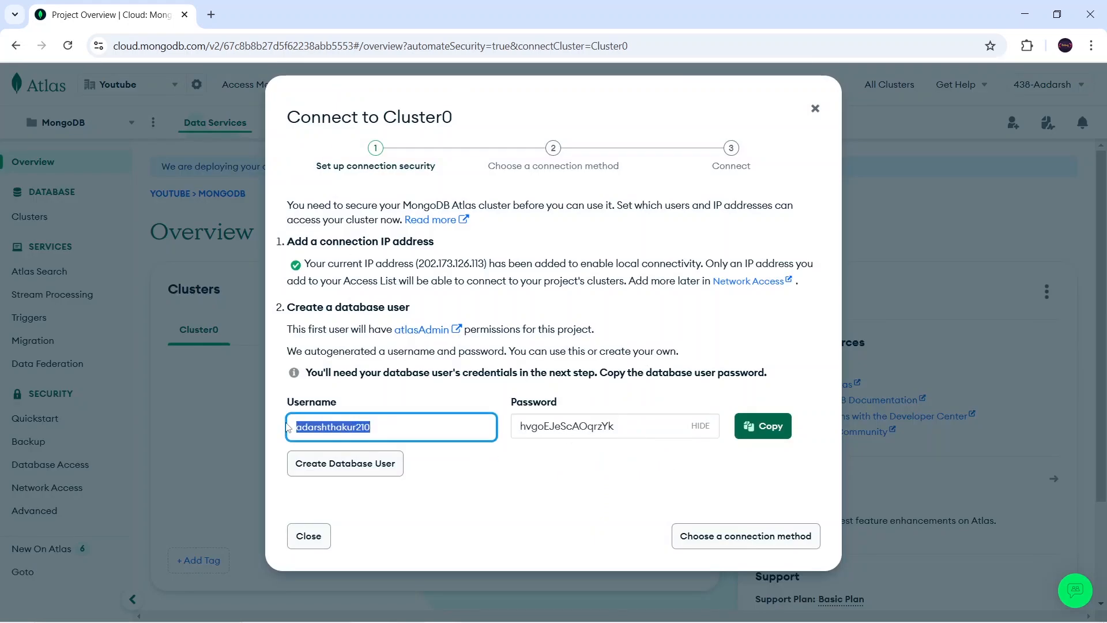
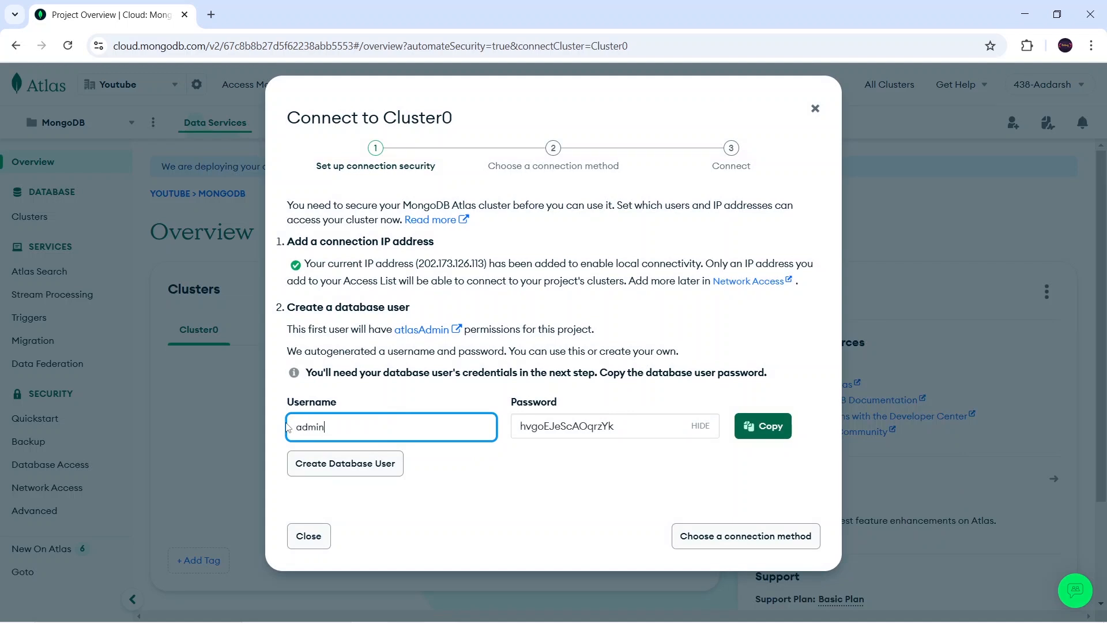
double_click(308, 427)
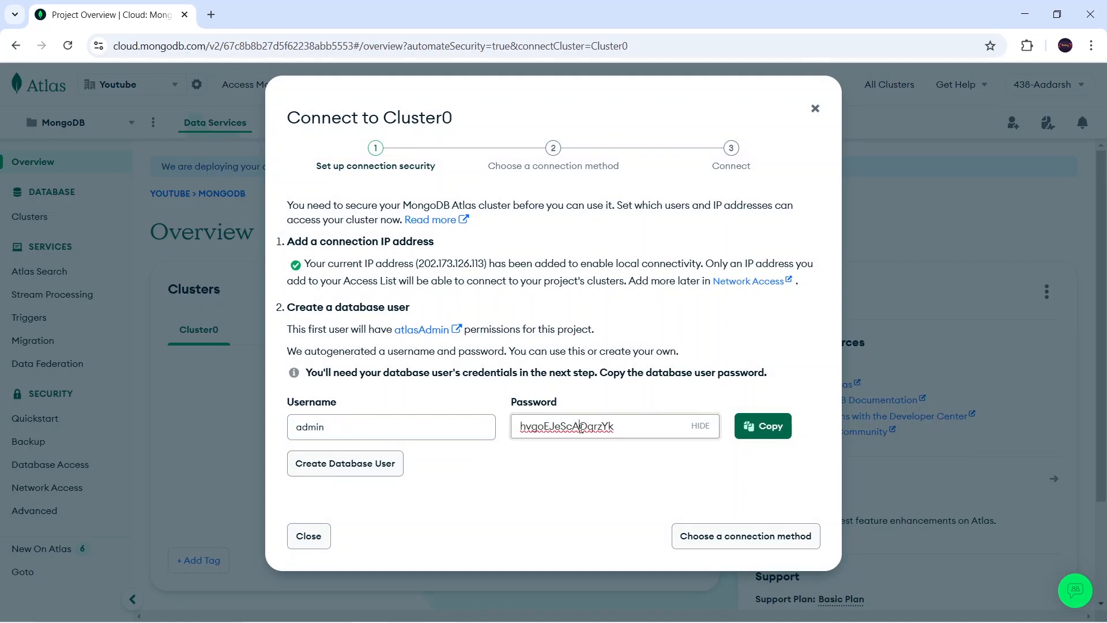
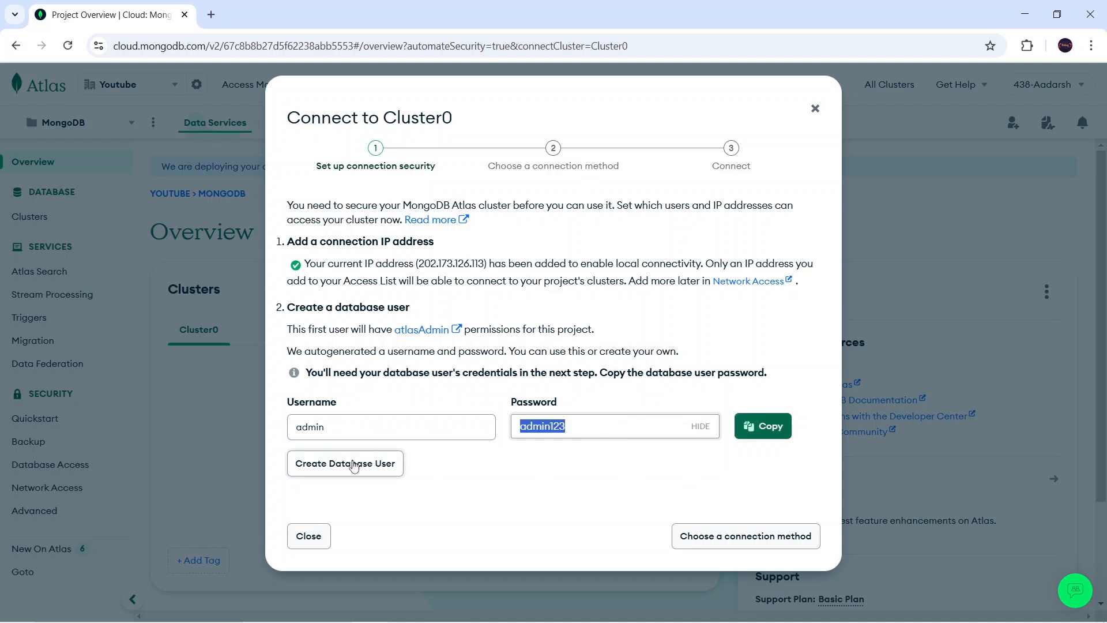
left_click(345, 463)
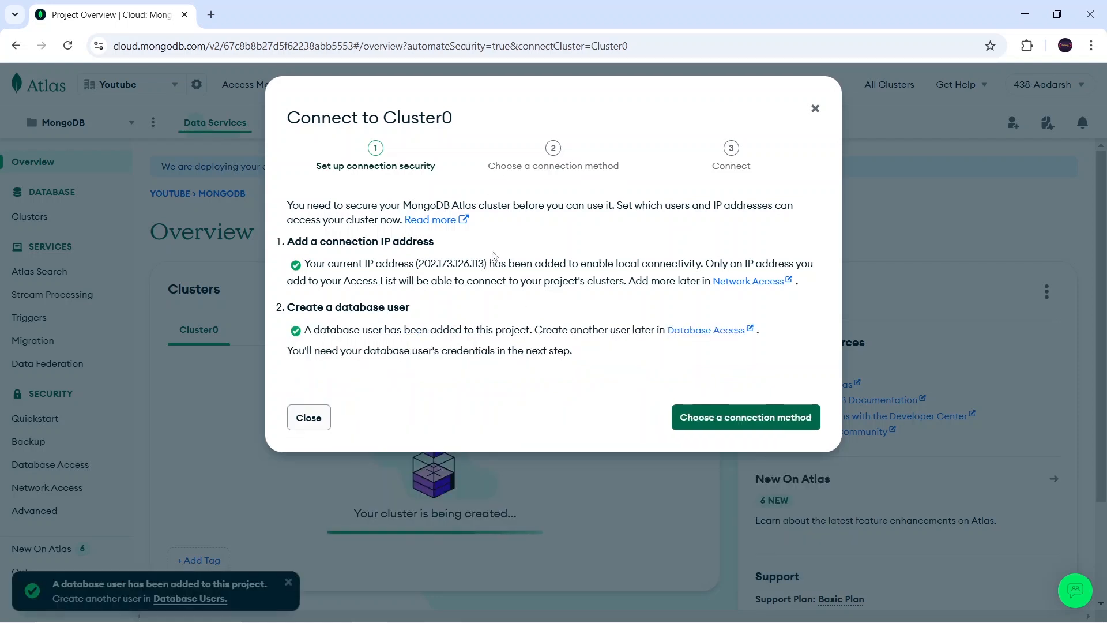
Step: Move to choosing a connection method, then go back to connection security
left_click(744, 416)
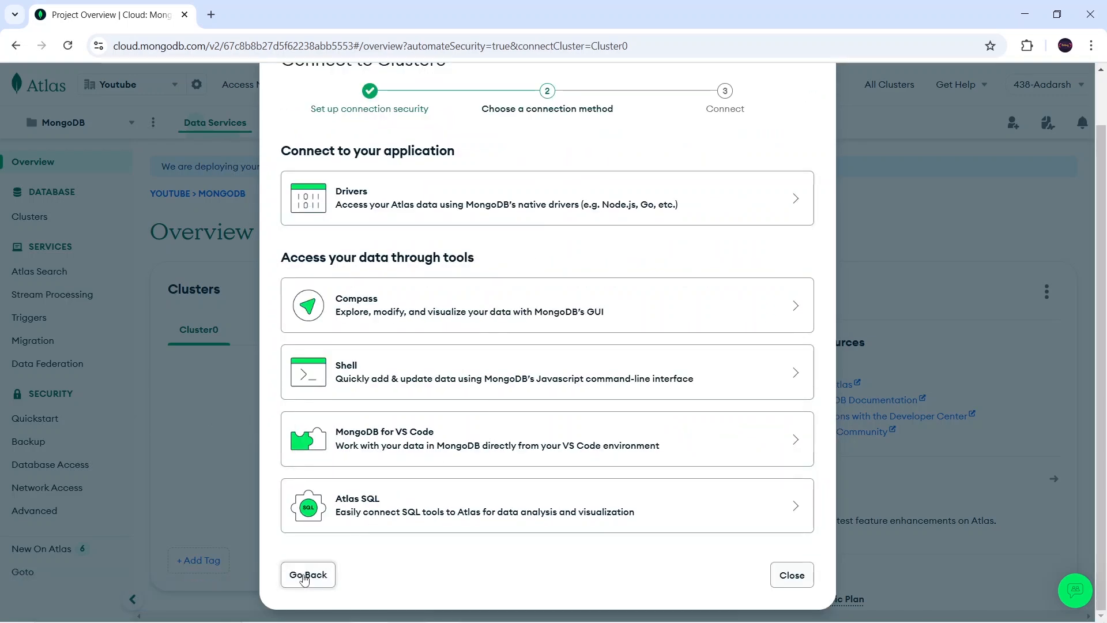
left_click(308, 574)
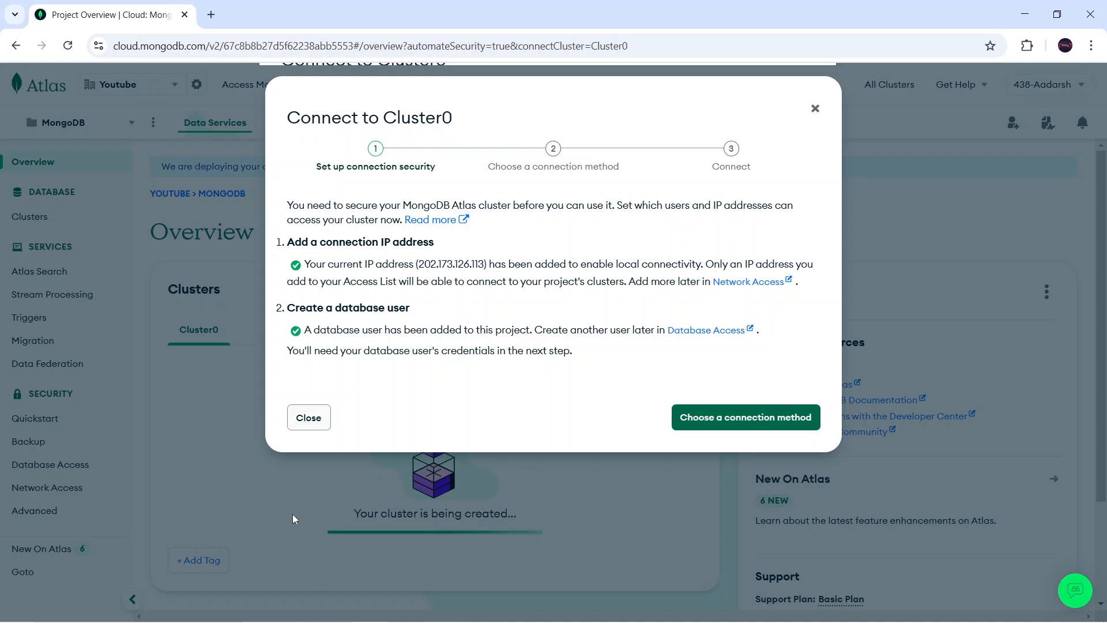
left_click(308, 416)
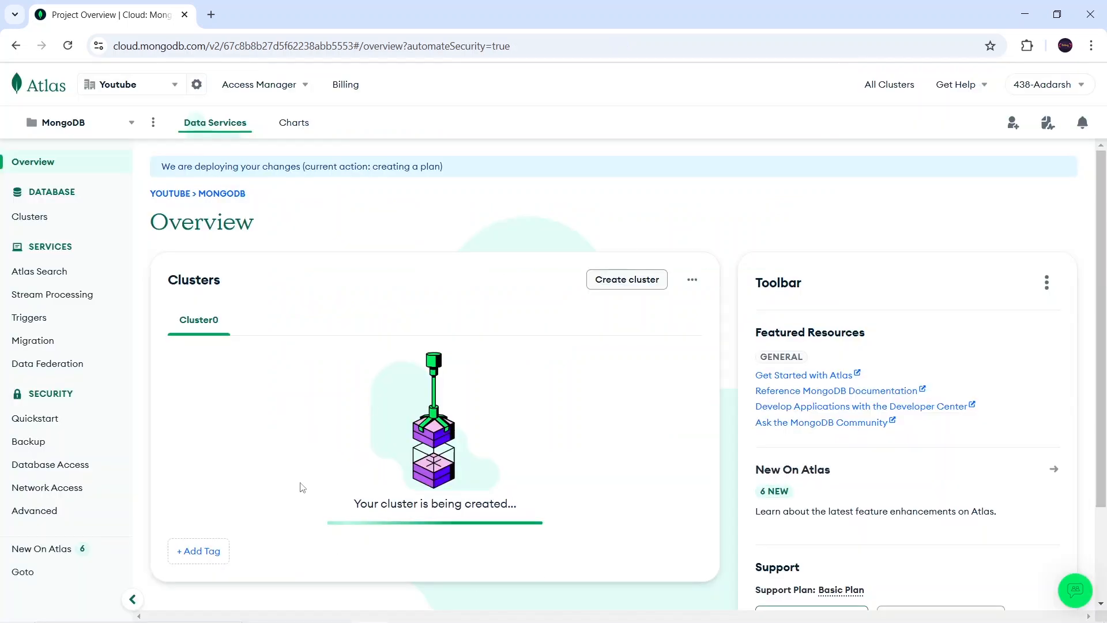
mouse_move(351, 506)
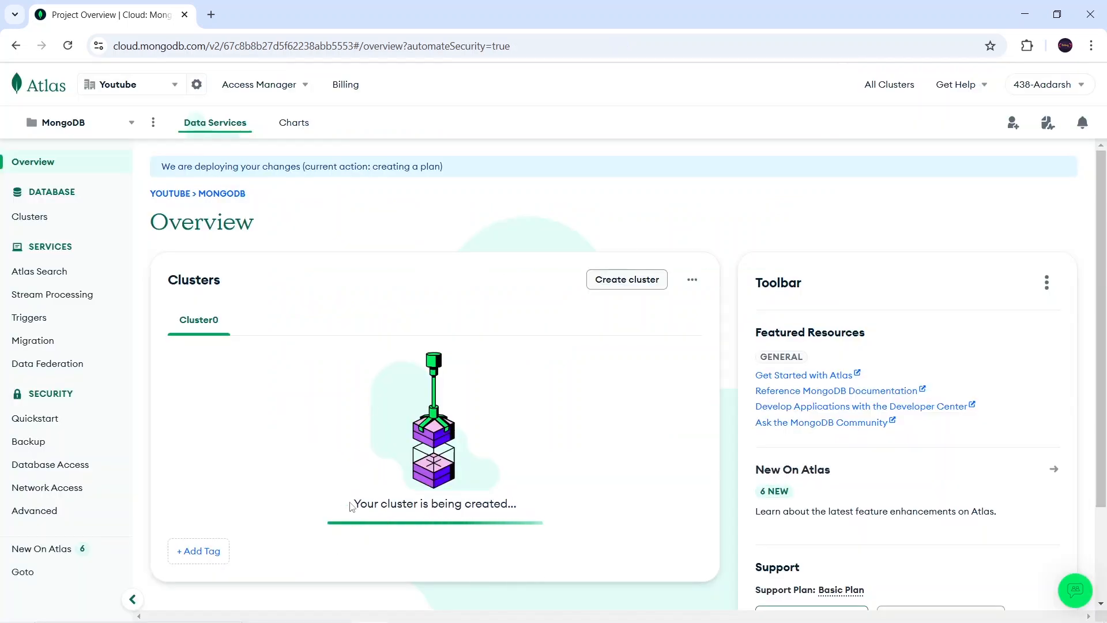
mouse_move(506, 516)
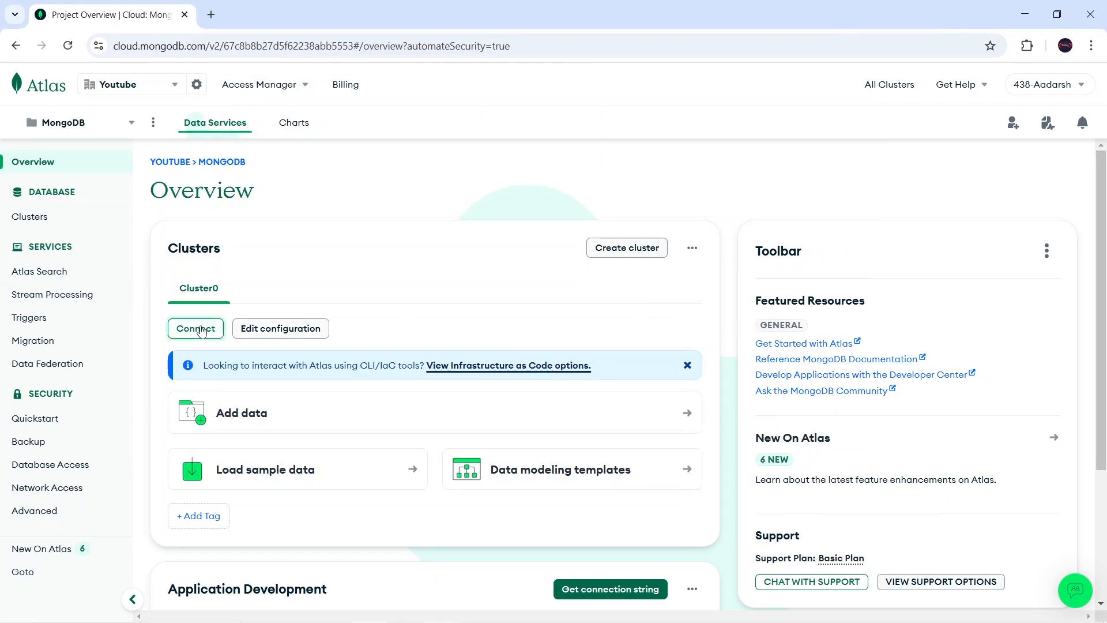
Step: Copy Cluster0's Node.js driver mongodb+srv connection string and switch to VS Code
left_click(195, 329)
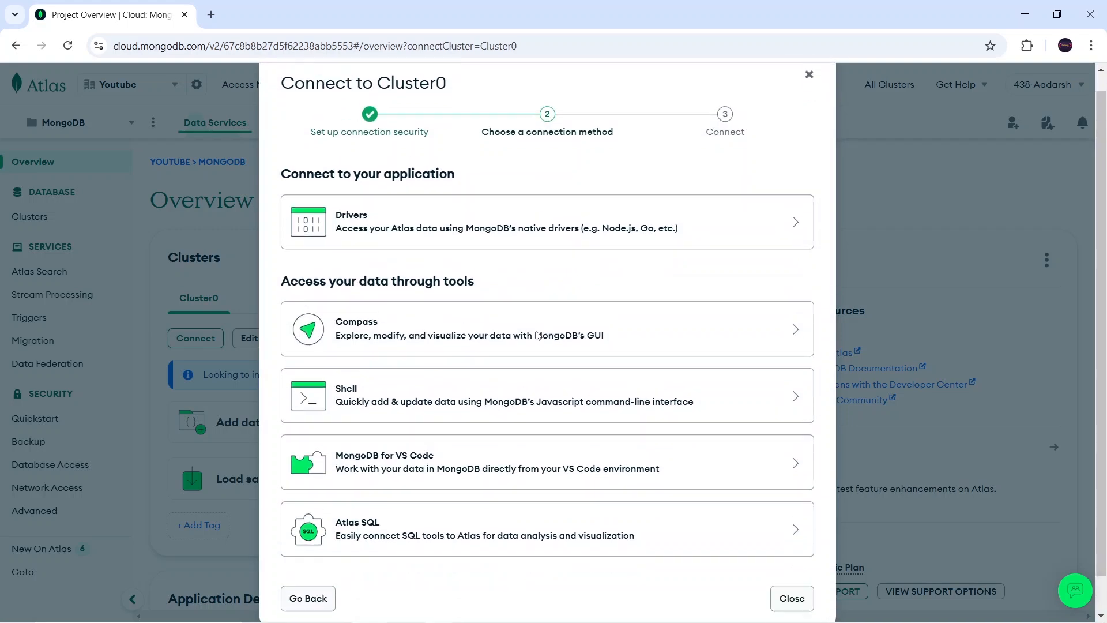
left_click(548, 221)
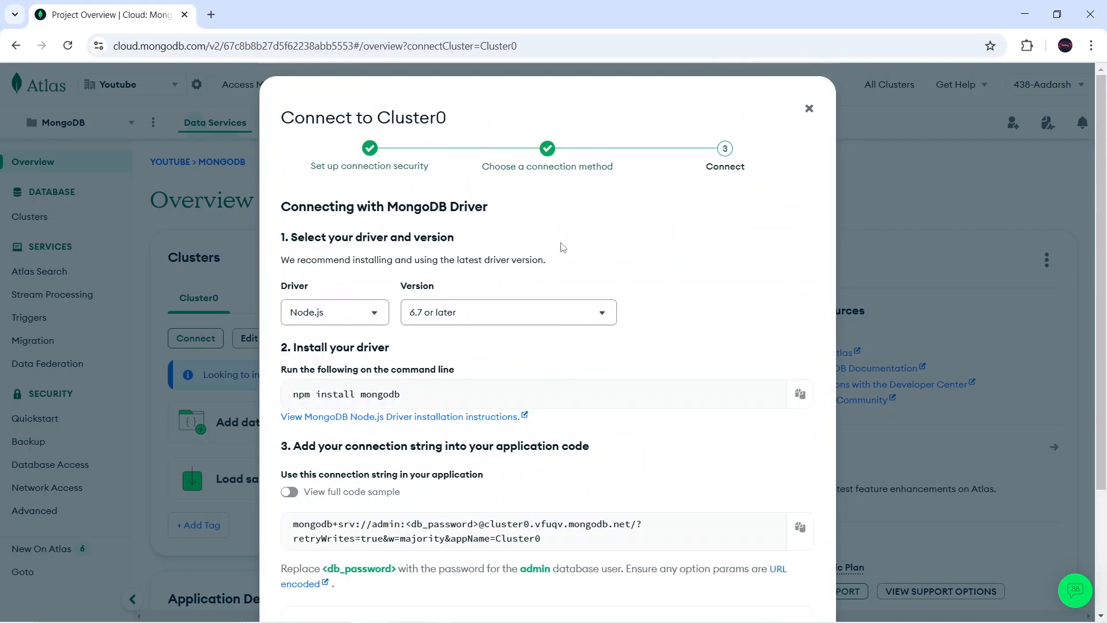
scroll("down", 3)
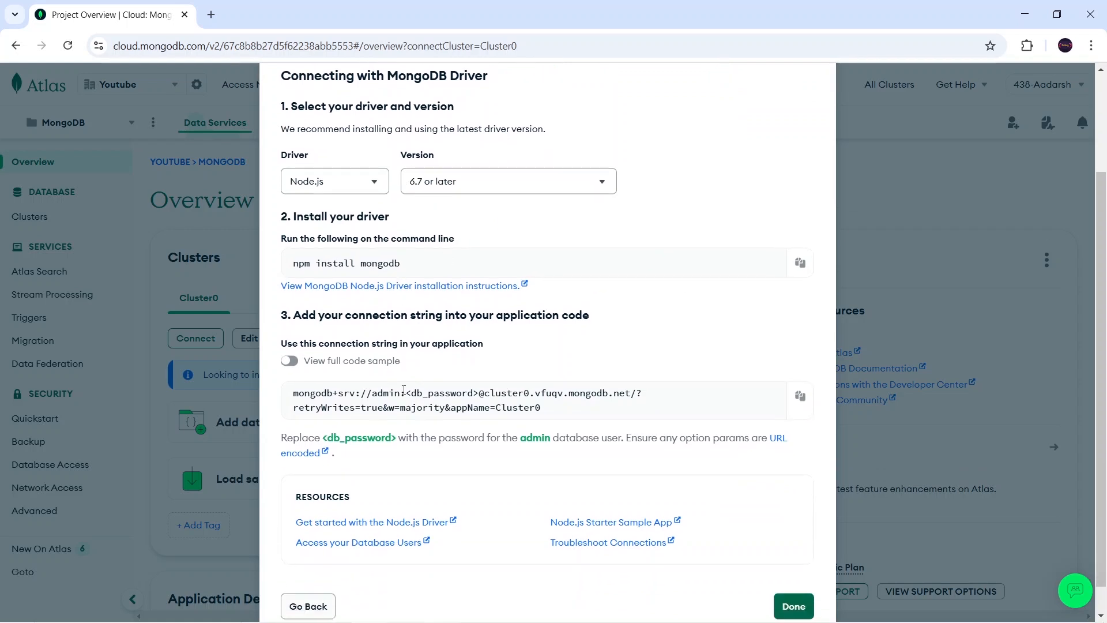
left_click_drag(293, 393, 541, 408)
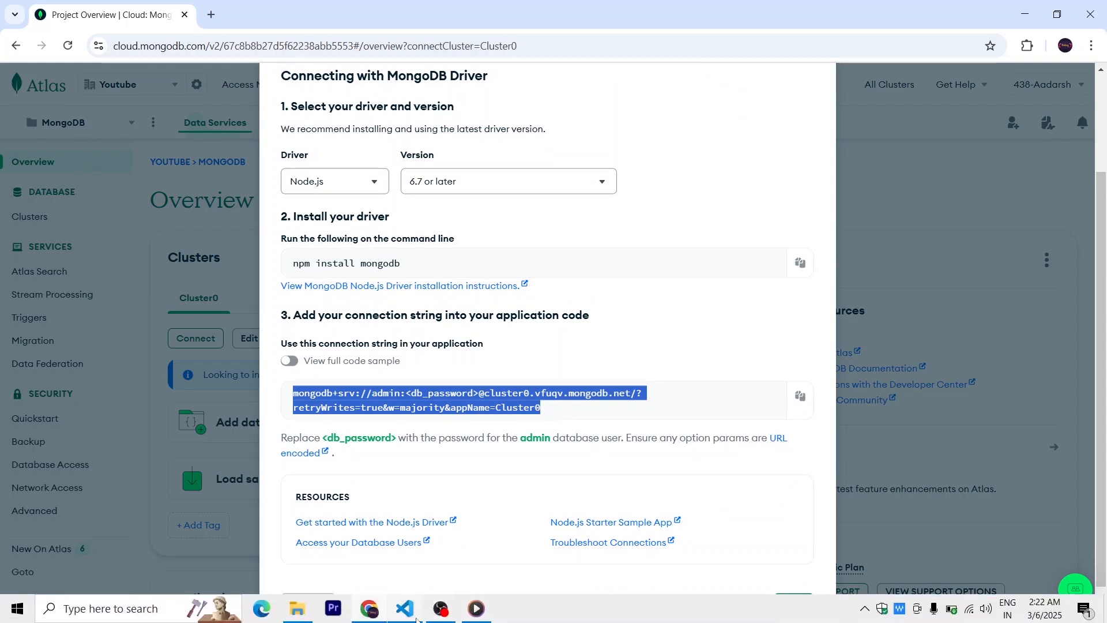
left_click(404, 608)
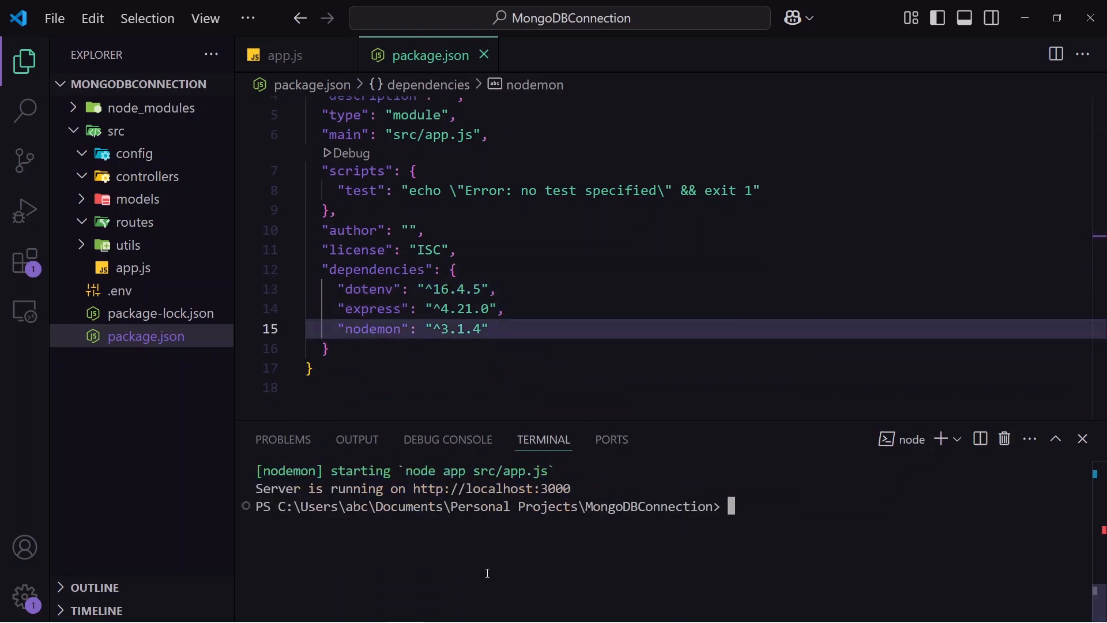
Step: Run 'npm i mongoose' in the integrated terminal, adding mongoose ^8.12.1
type("n")
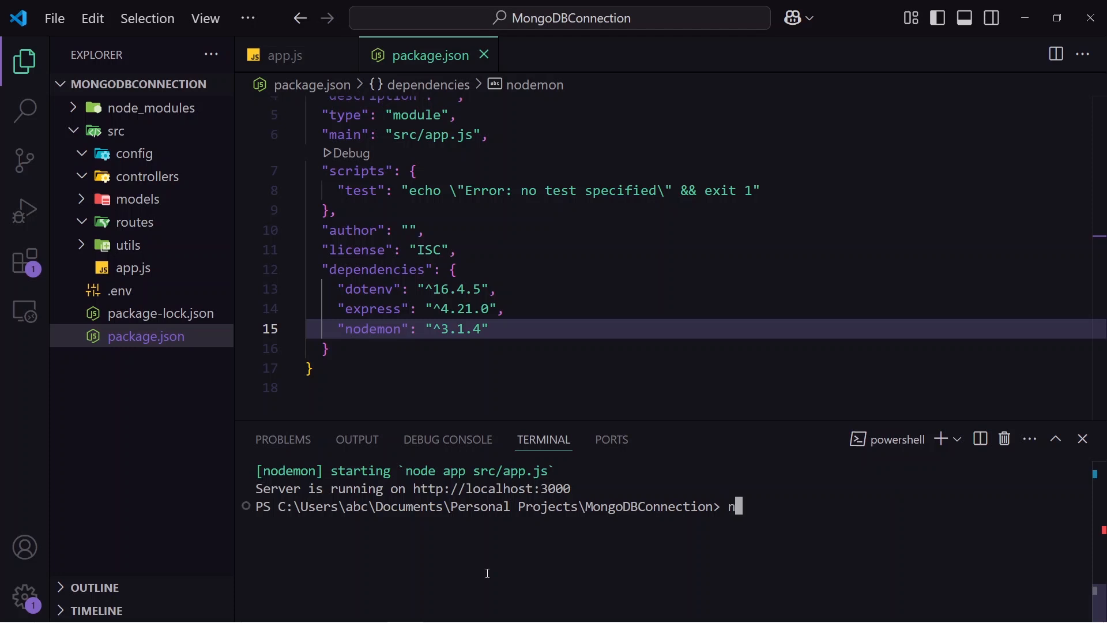
type("pm i o")
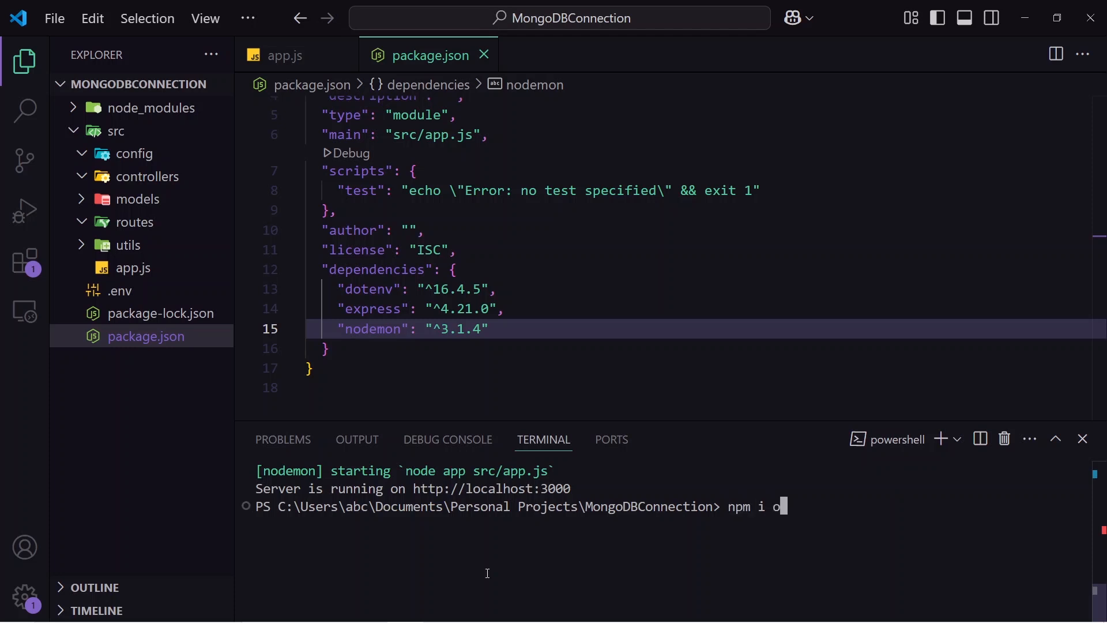
type("ngoos")
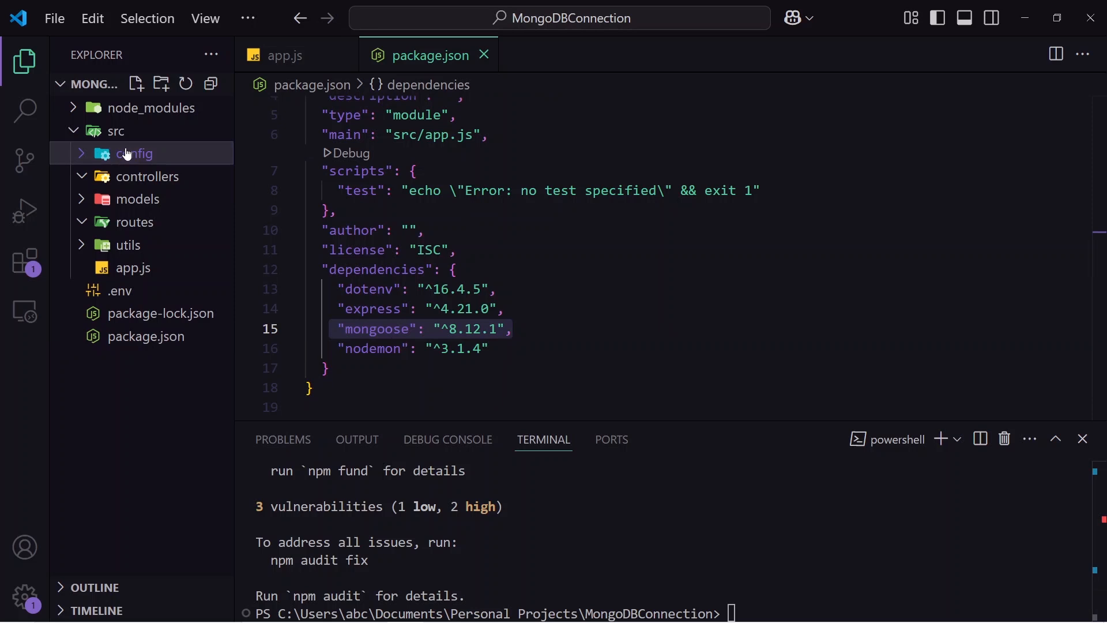
Step: Create a new file db.js inside src/config
right_click(134, 153)
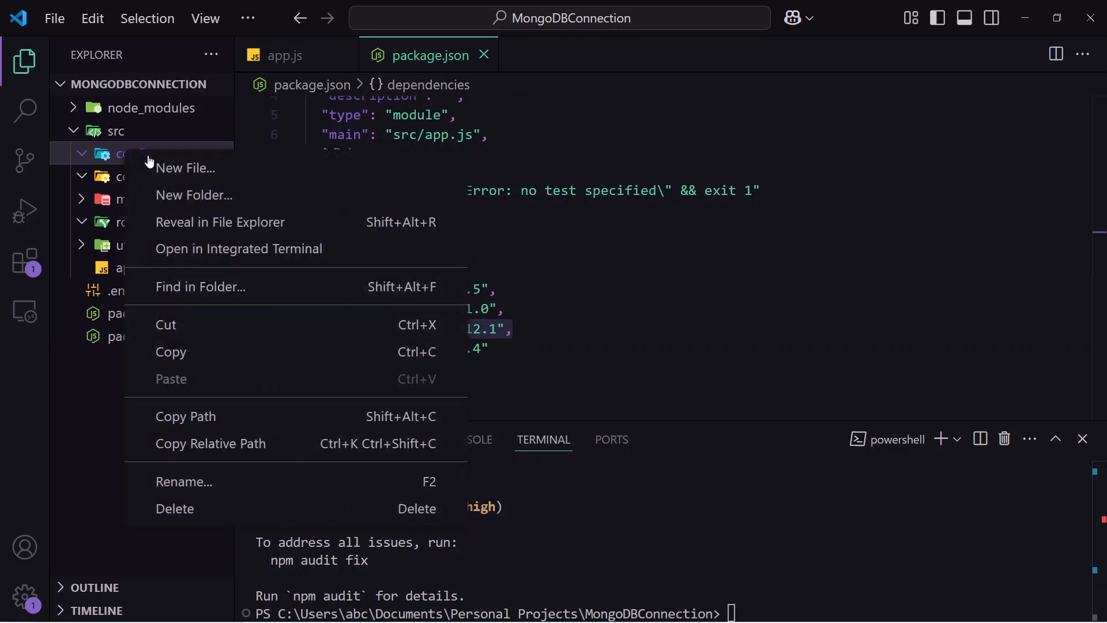
left_click(185, 167)
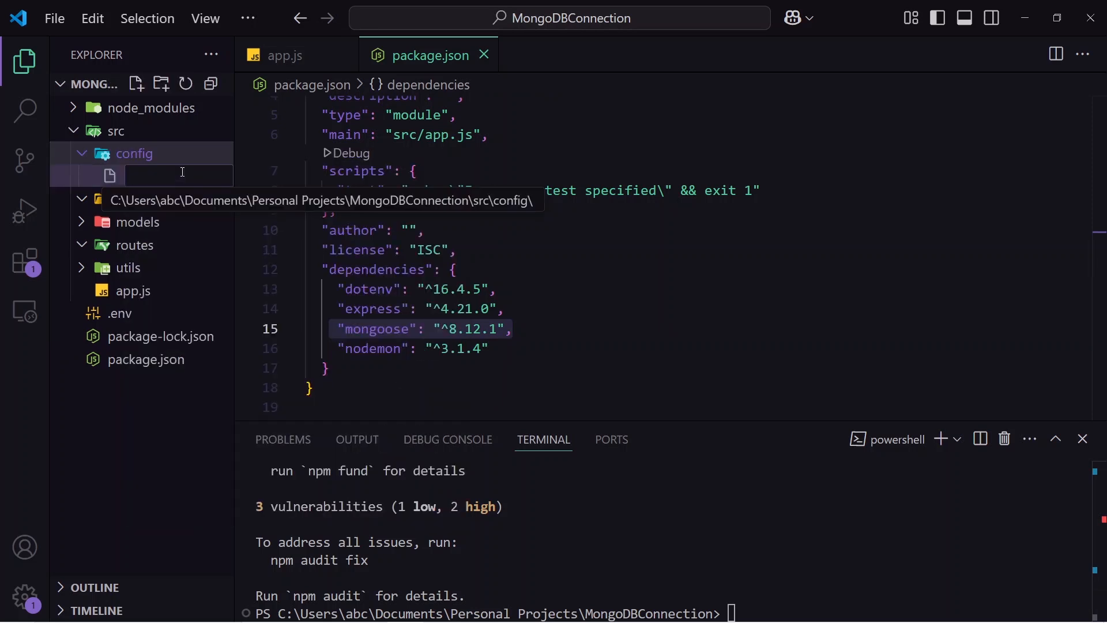
type("db.js")
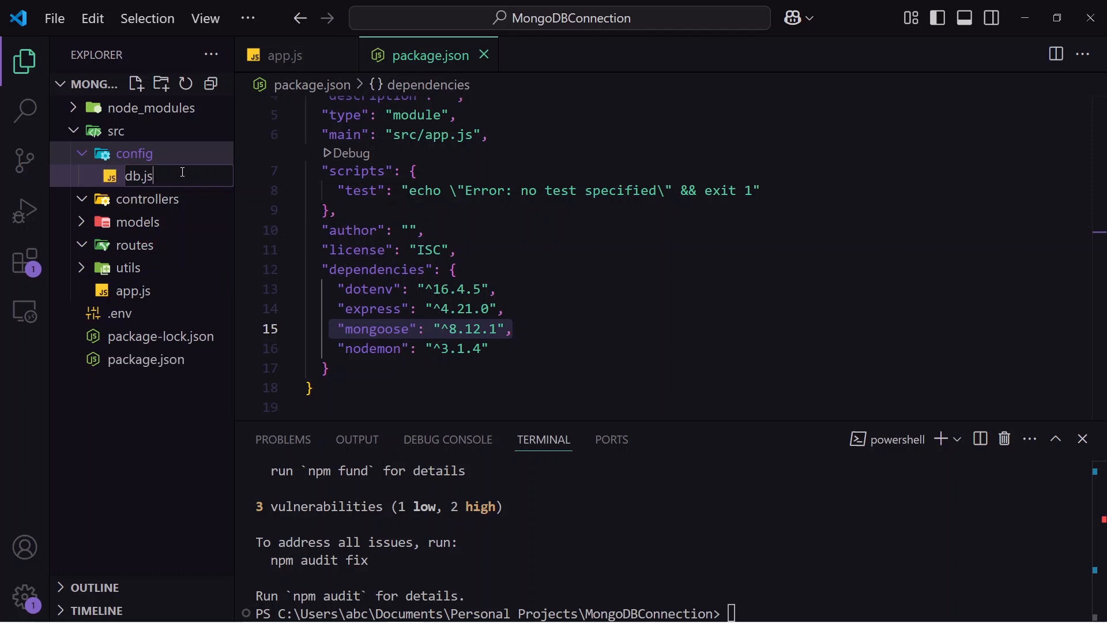
key("Enter")
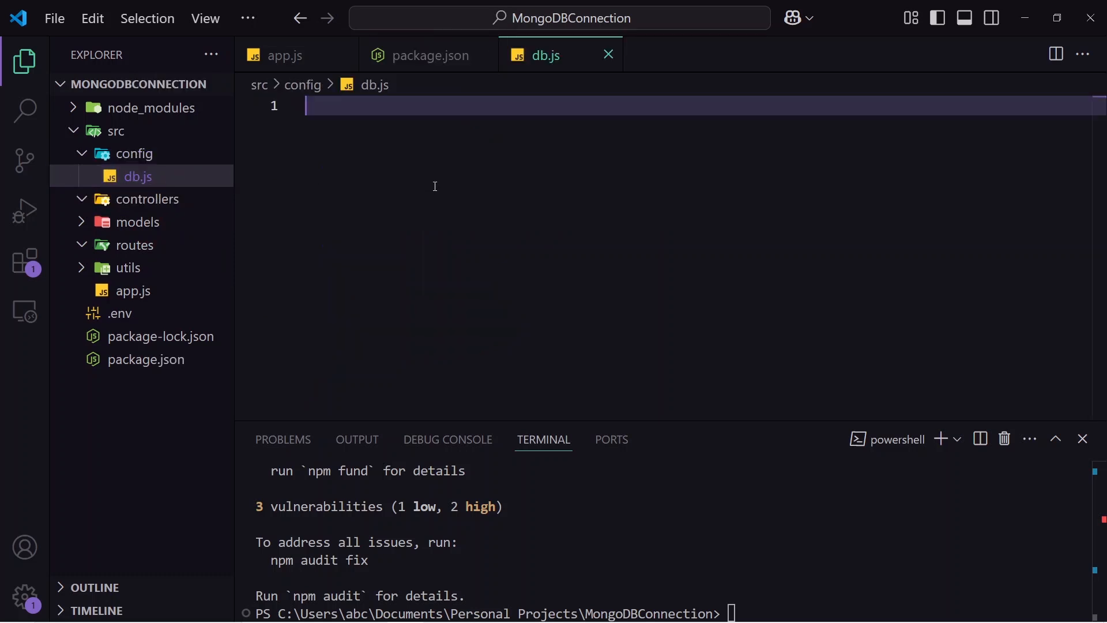
Step: Import mongoose and write async connextDB with try/catch awaiting mongoose.connect()
type("import")
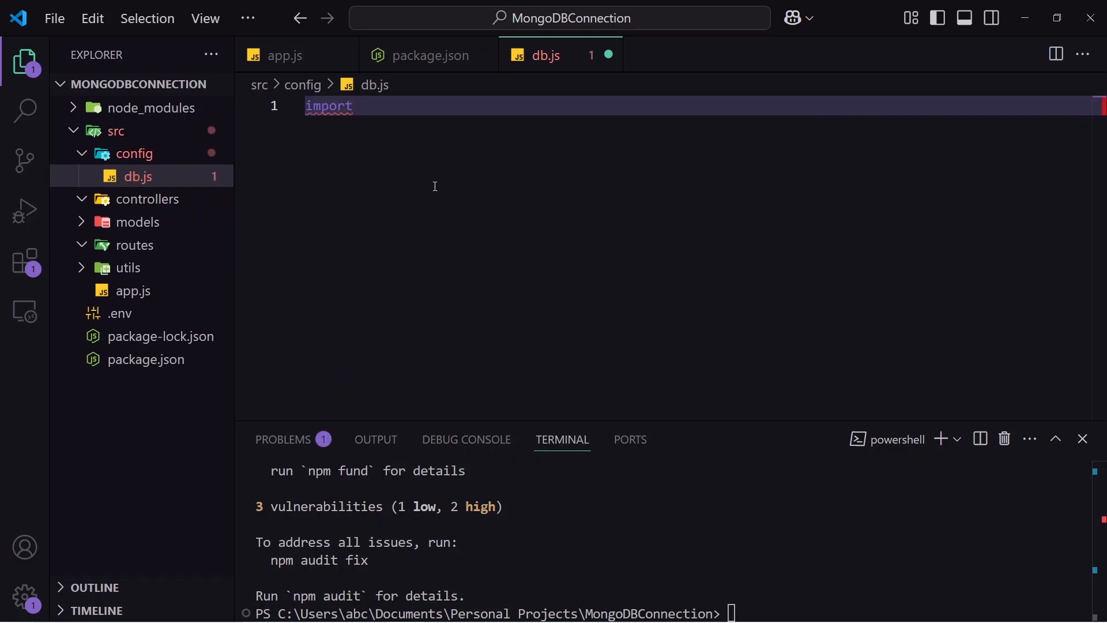
type("mo")
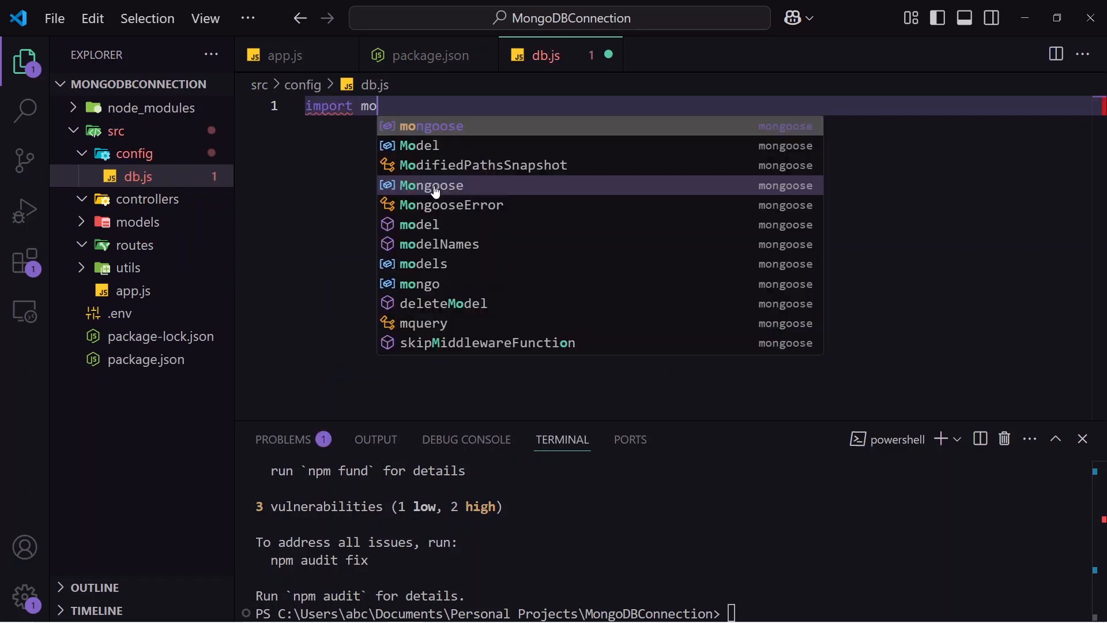
type("ngoose from \"mongoose\";")
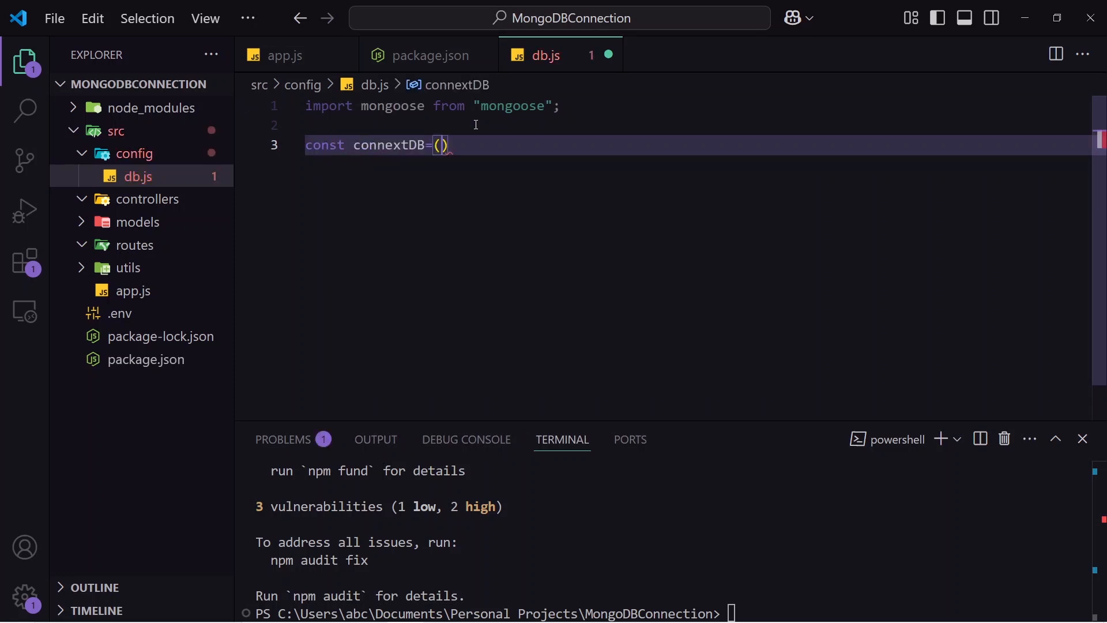
type("async()=>{")
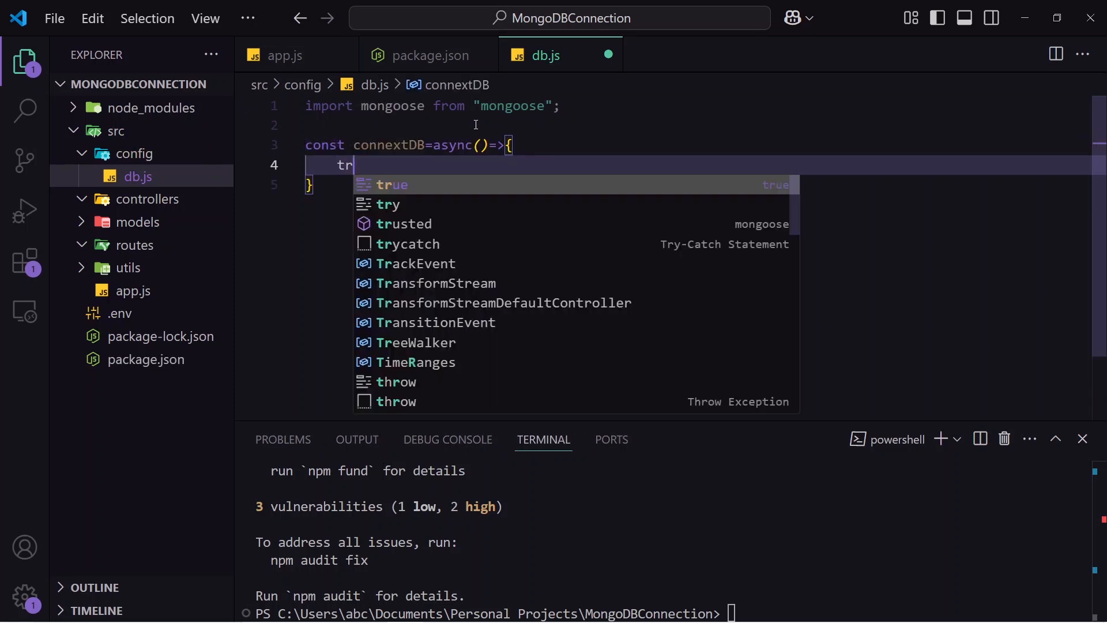
left_click(408, 243)
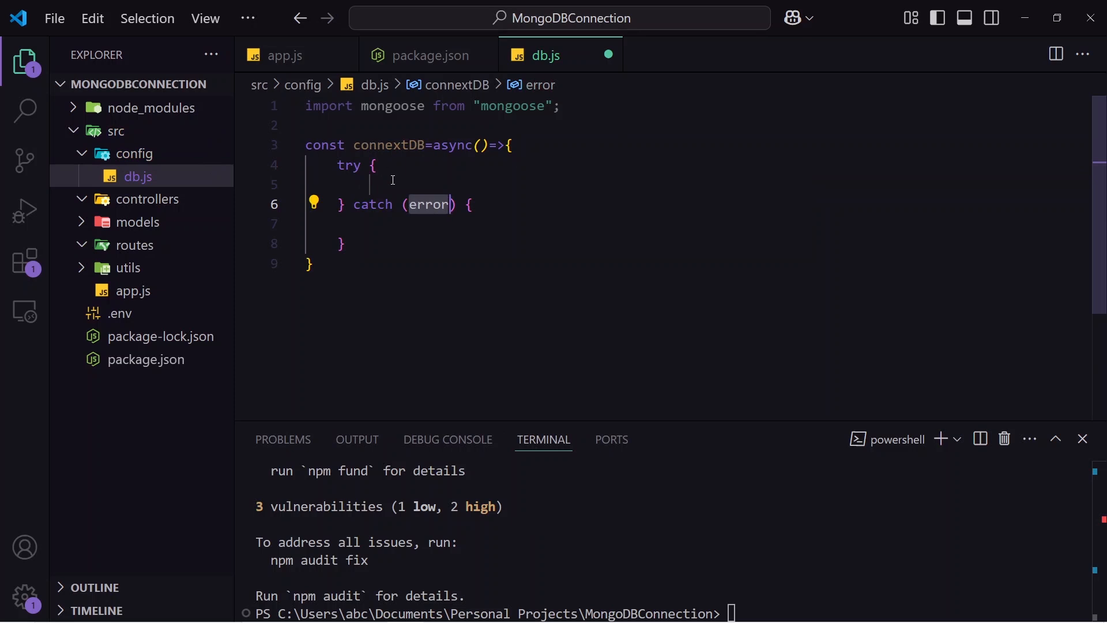
type("await mon")
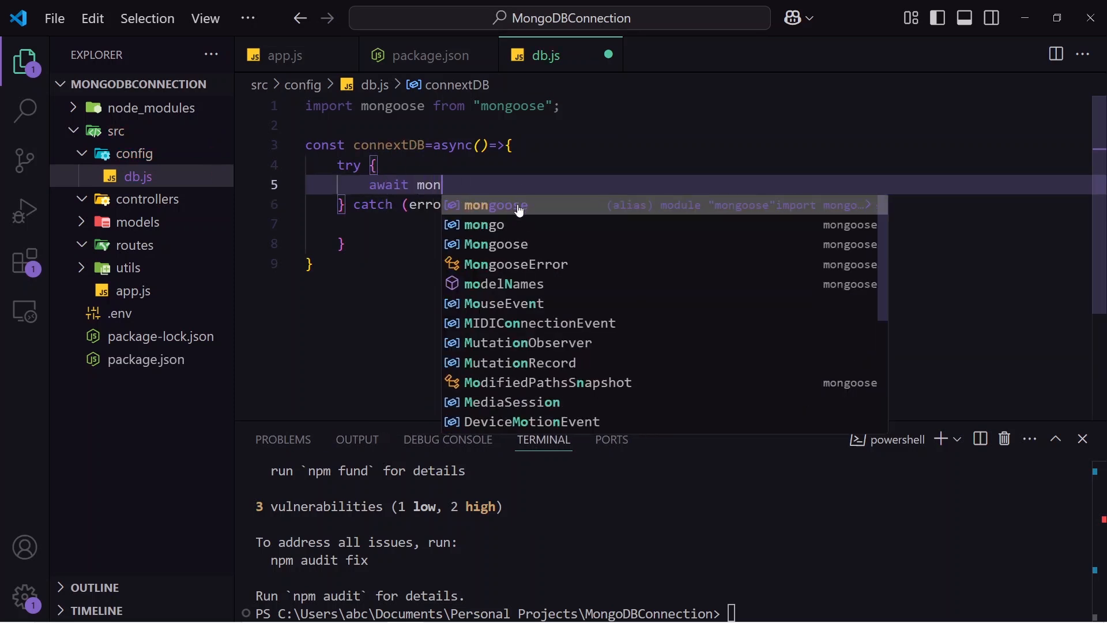
type("goose.co")
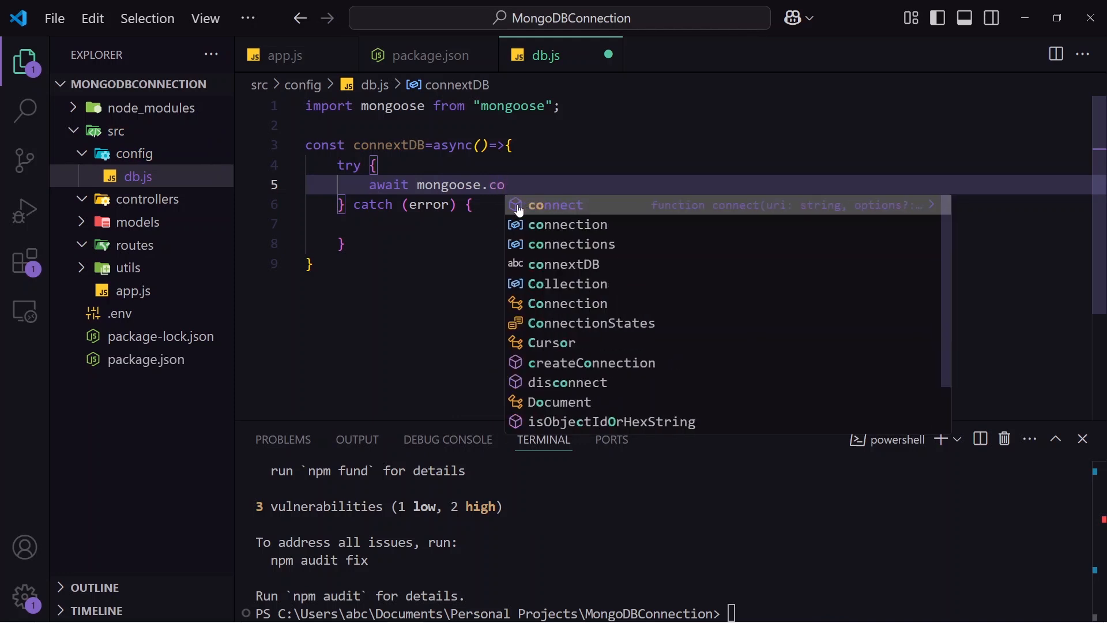
left_click(556, 205)
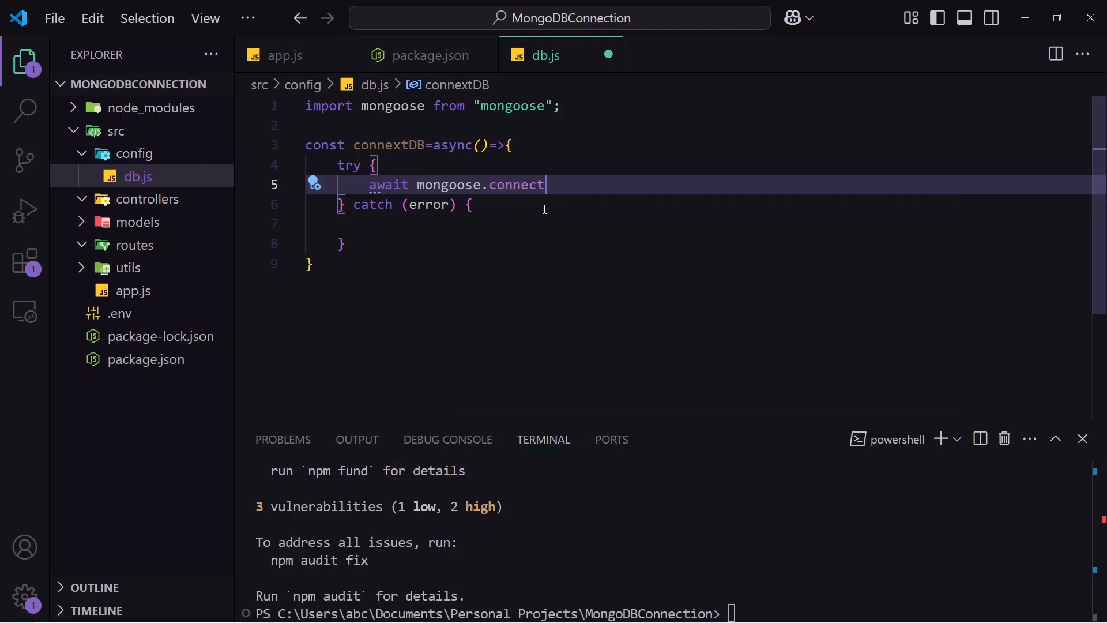
type("()")
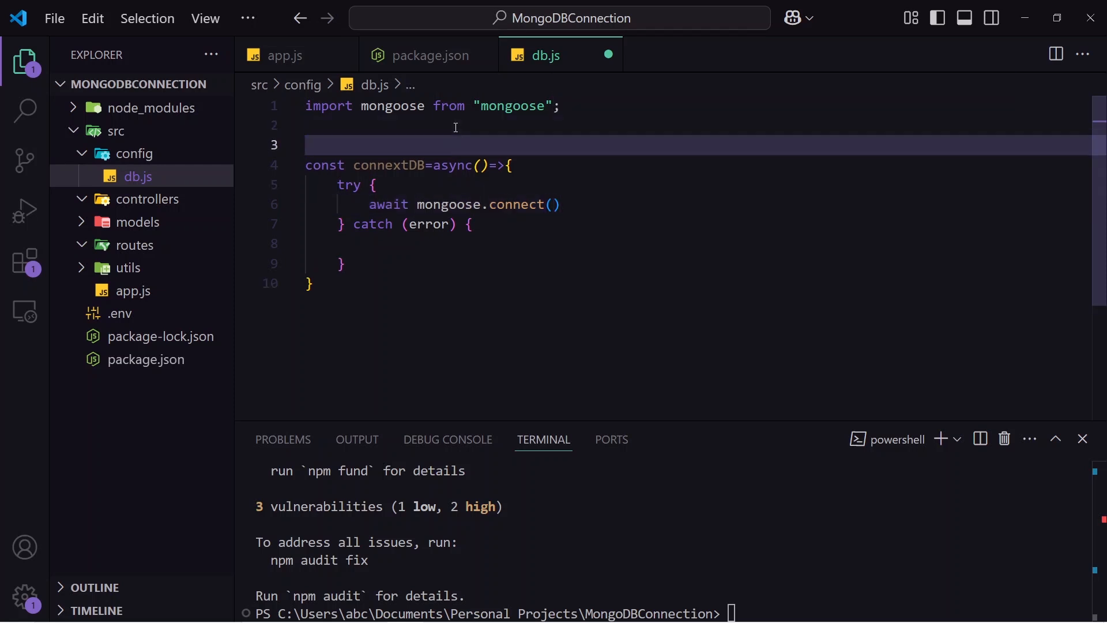
Step: Define a MONGO_URL constant holding the Atlas admin connection string
type("const MONGO_URL=")
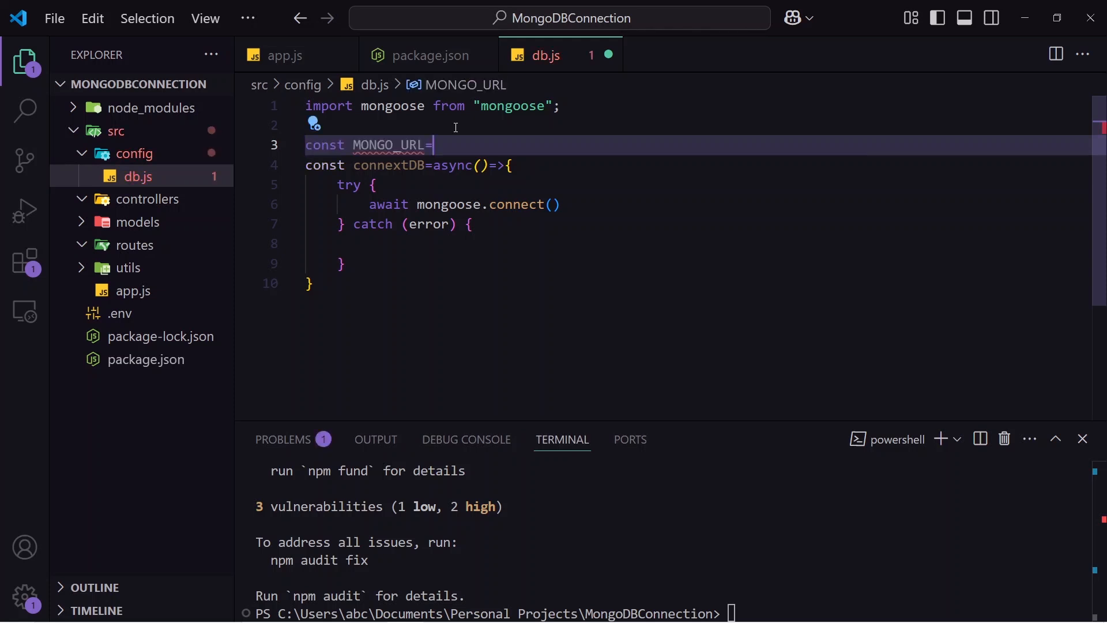
type("\"mongodb+srv://admin:<db_password>@cluster0.vfuqv.mongodb.net/?retryWrites=true&w=majority&appName=Cluster0\"")
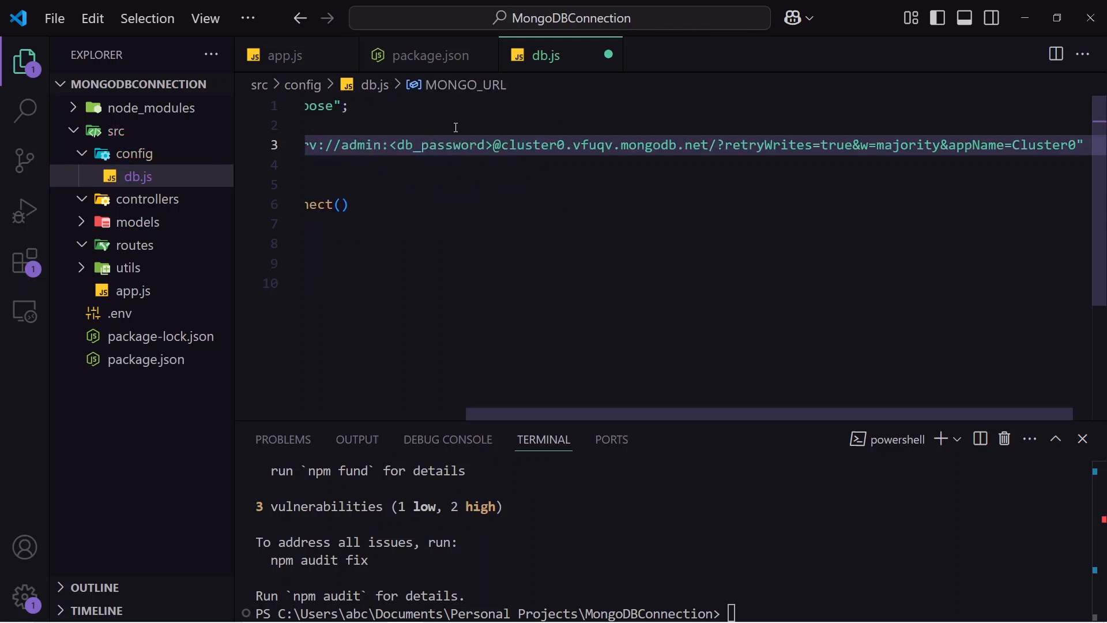
scroll("left", 3)
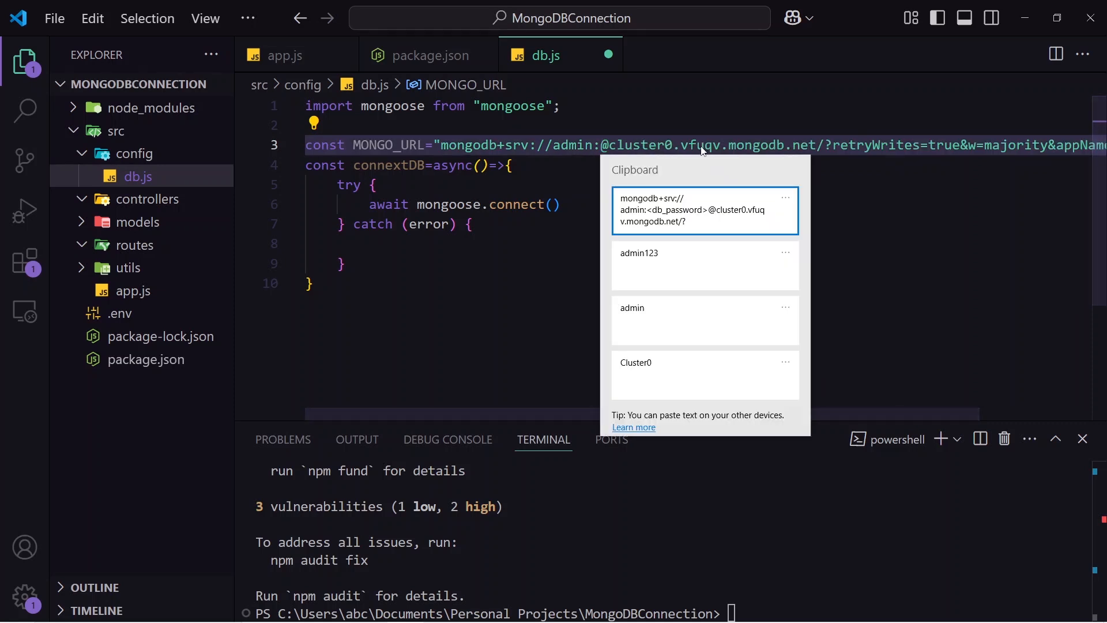
left_click(638, 252)
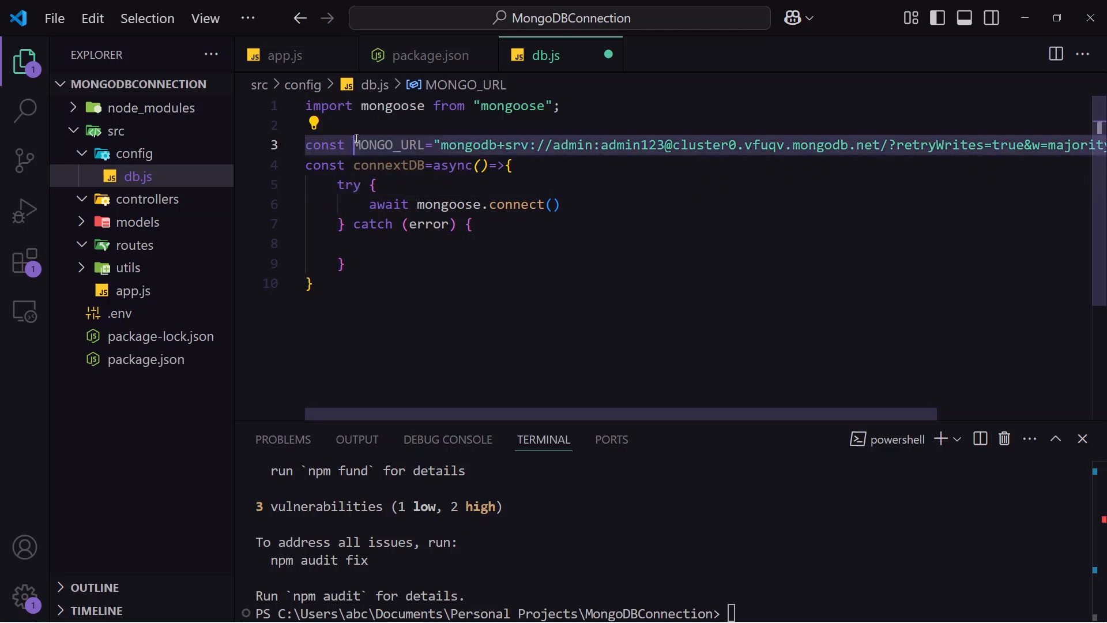
Step: Check .env, then pass MONGO_URL into mongoose.connect() with a semicolon
left_click(119, 313)
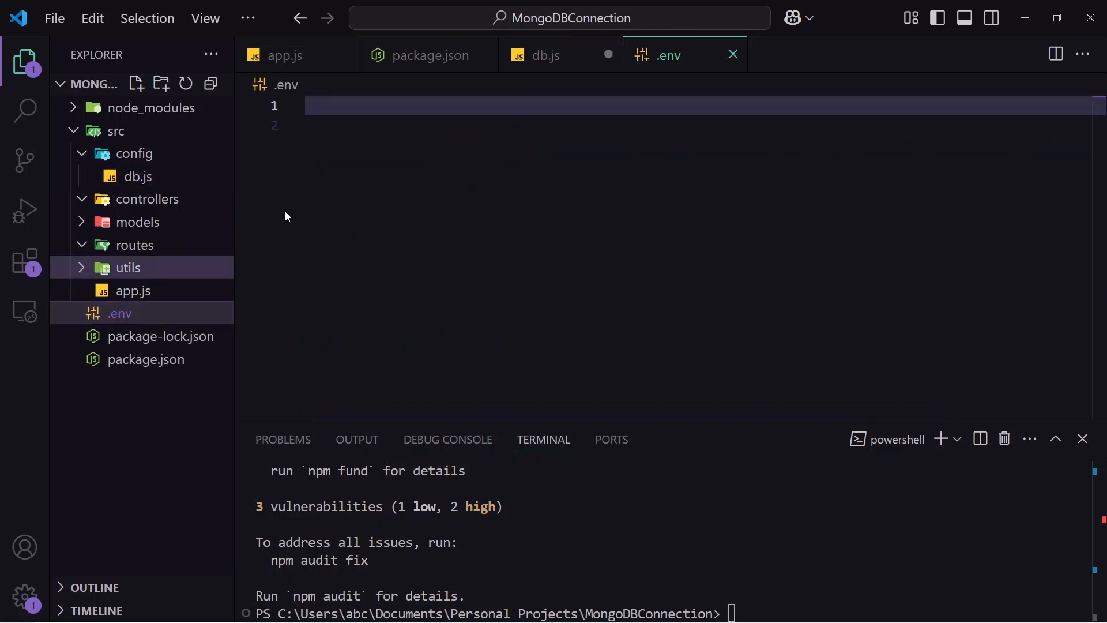
left_click(138, 176)
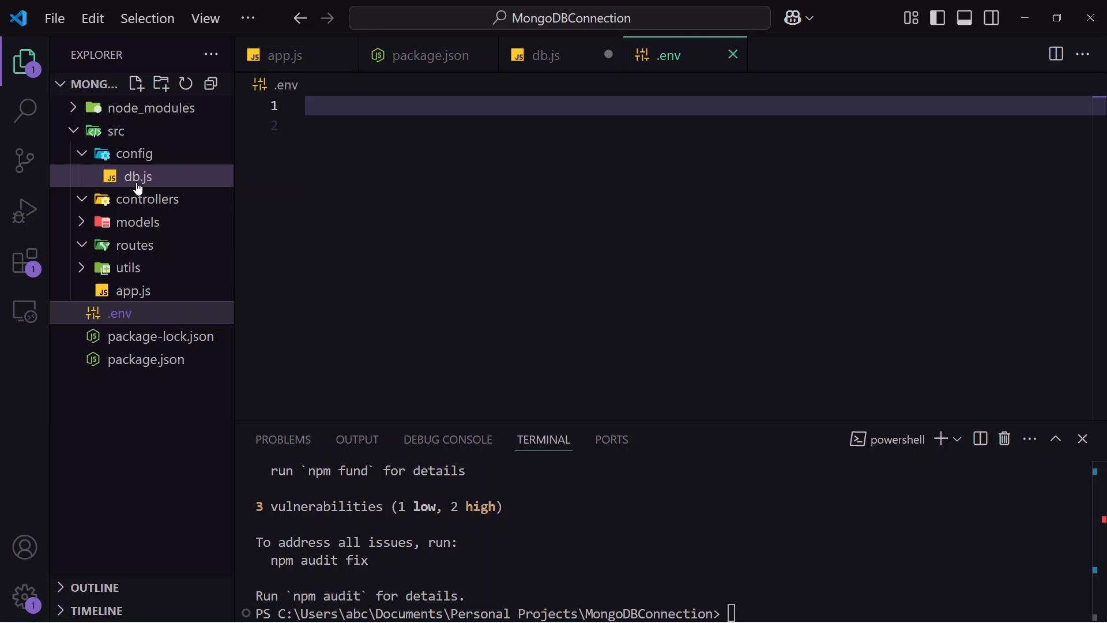
left_click(548, 55)
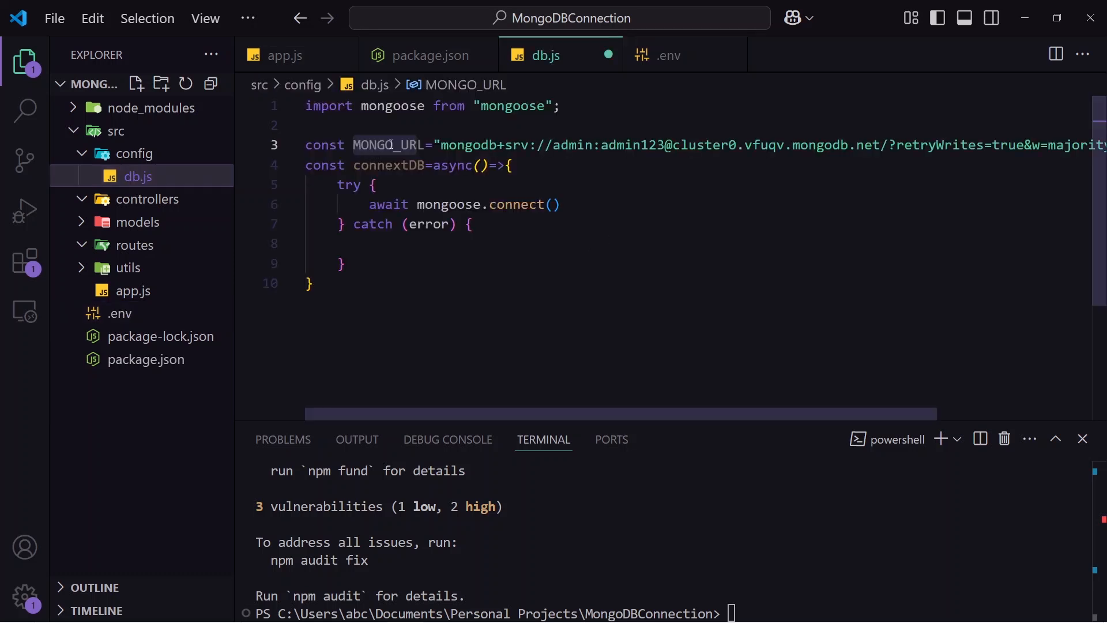
double_click(389, 145)
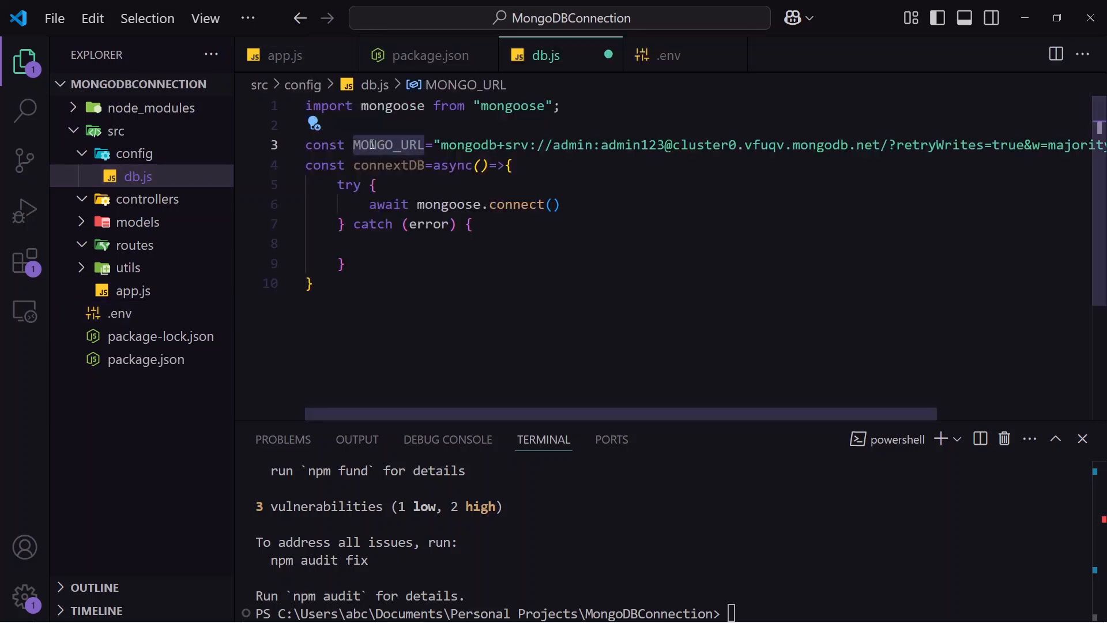
type("MONGO_URL")
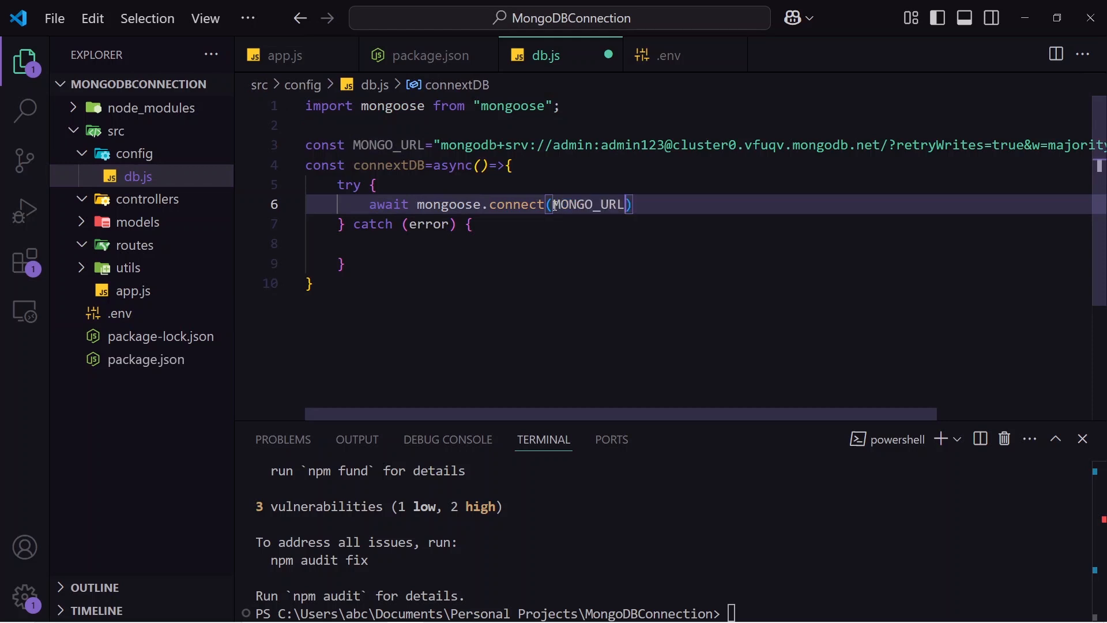
type(";")
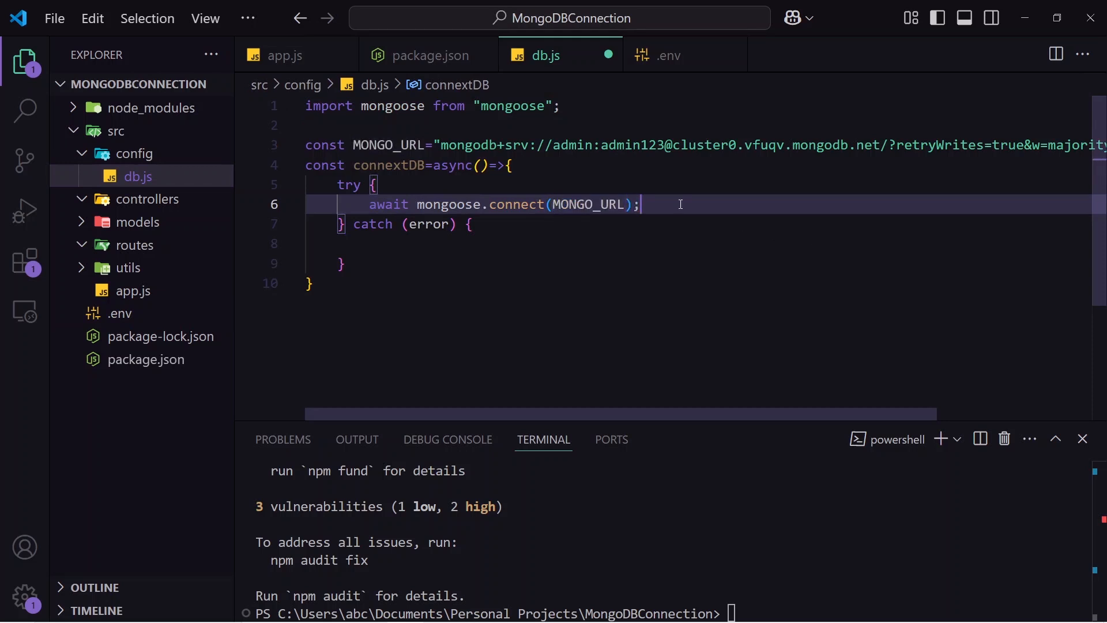
Step: Log 'Mongoose Connected!!!' on success; on failure log 'Connection Failed' with error and process.exit(1)
type("log();")
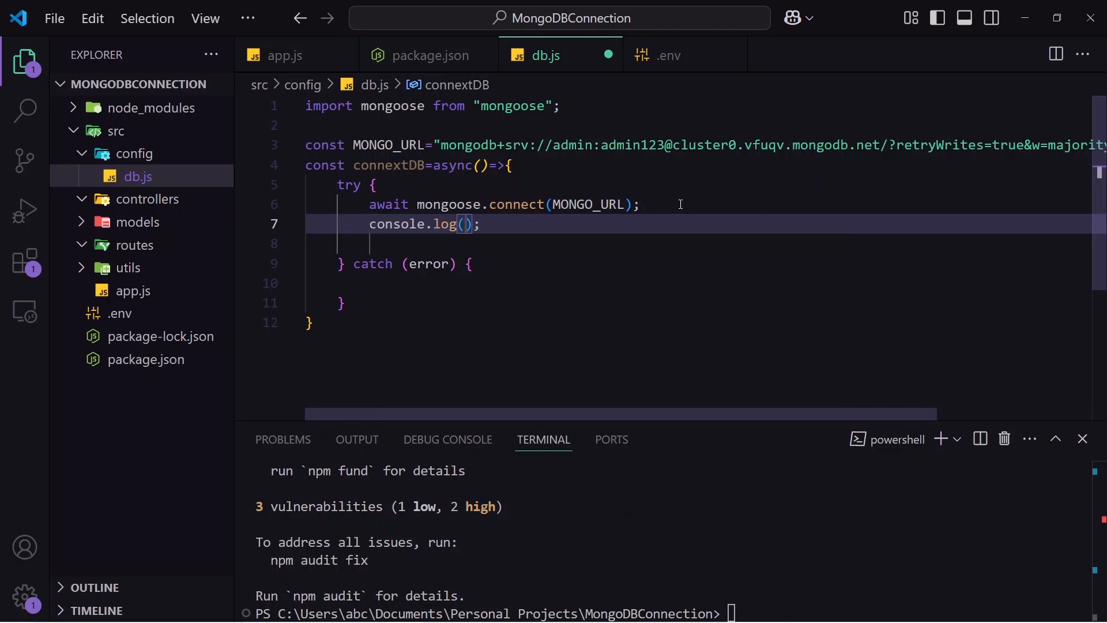
type("\"Mongoose Connected!!!\"")
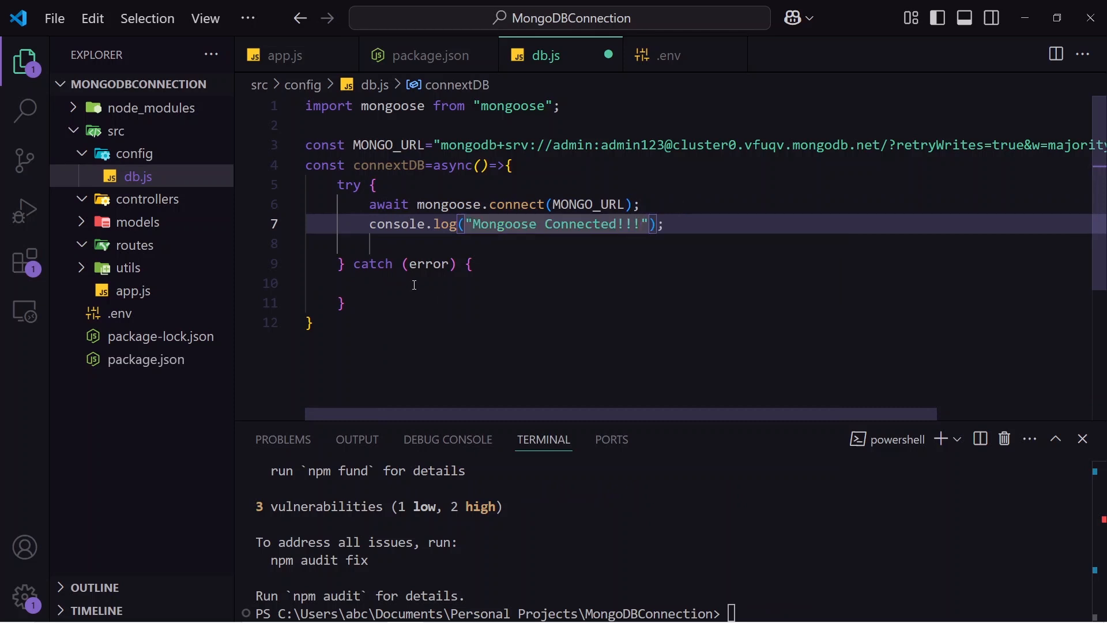
left_click(414, 283)
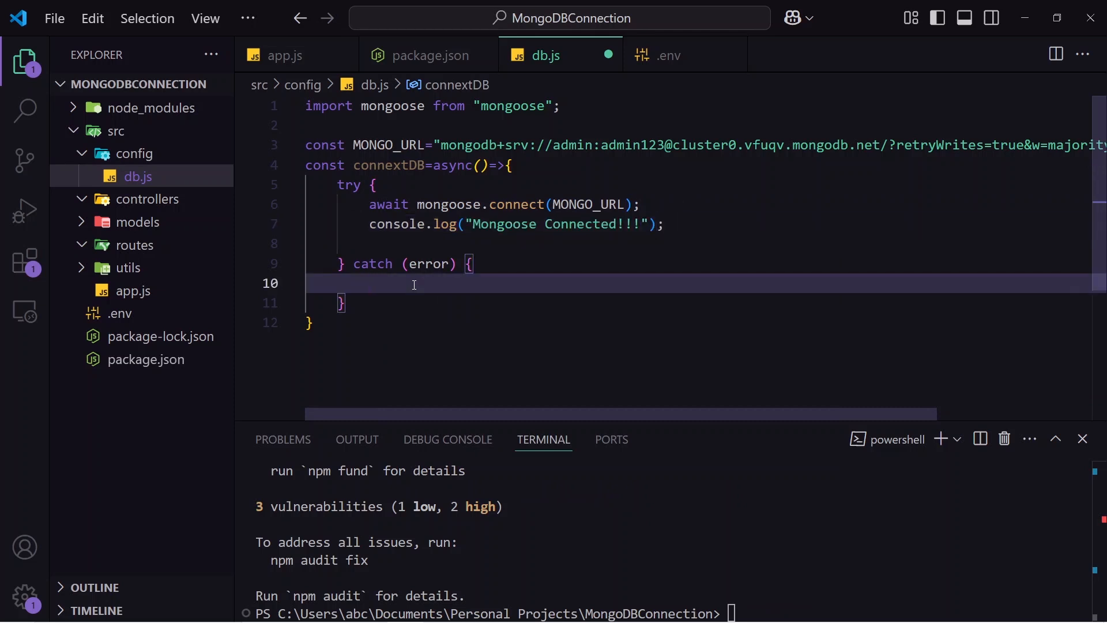
type("console.log();")
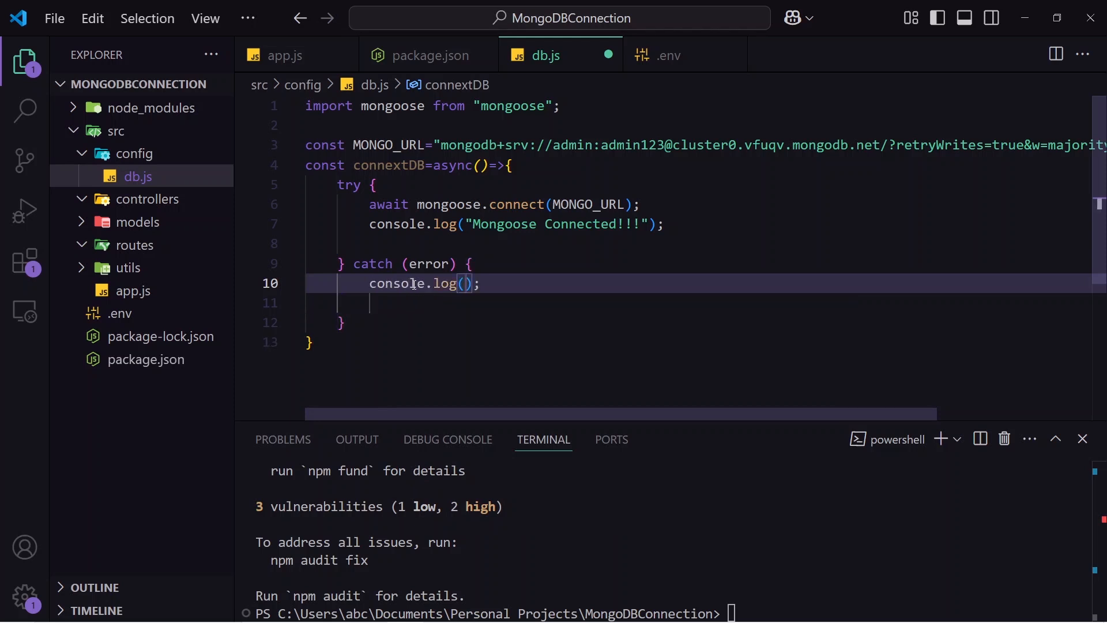
type("\"Connection Failed\"")
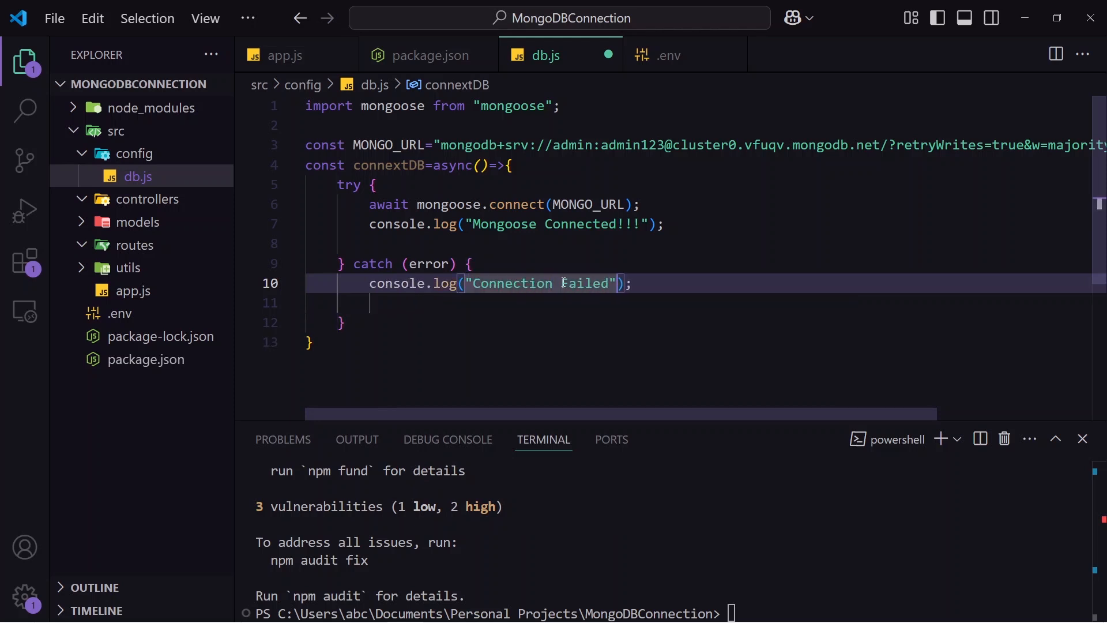
type(",error")
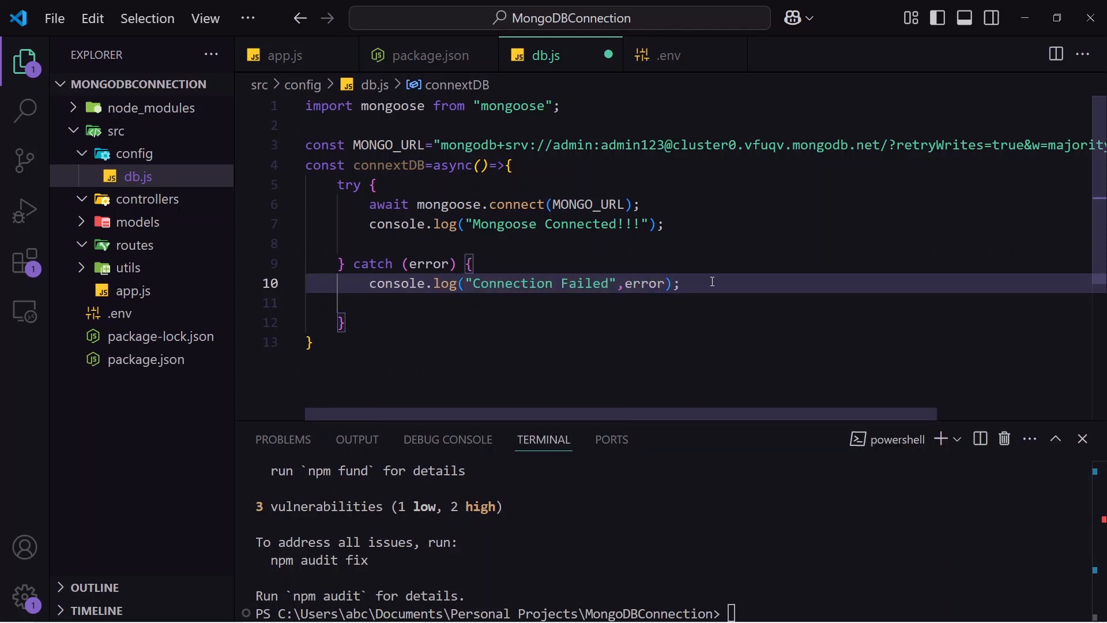
key("enter")
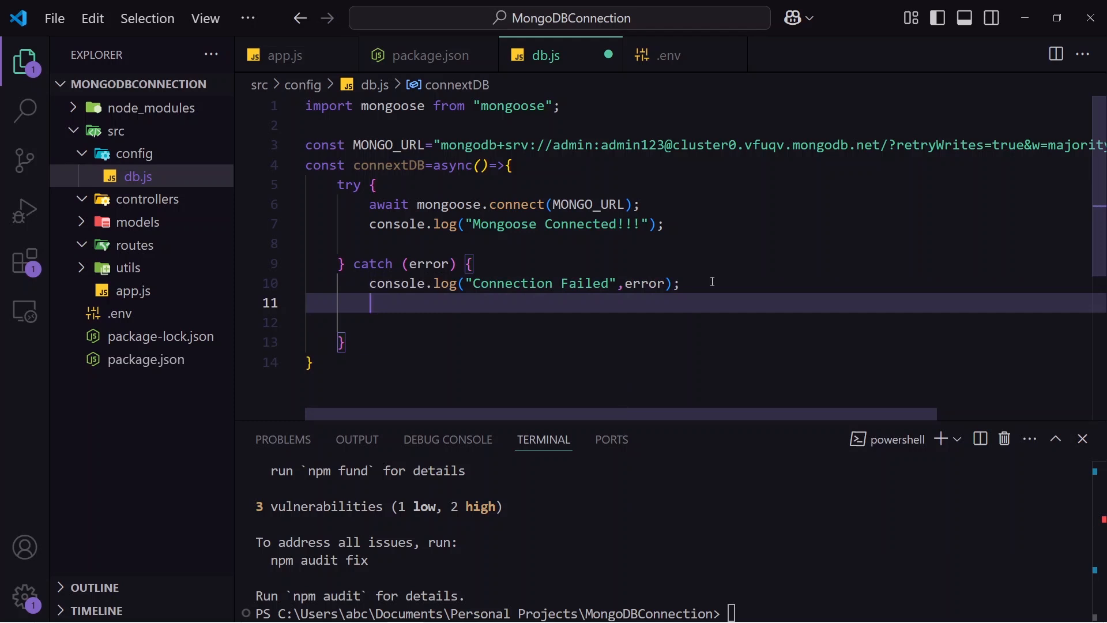
type("process.exit(1);")
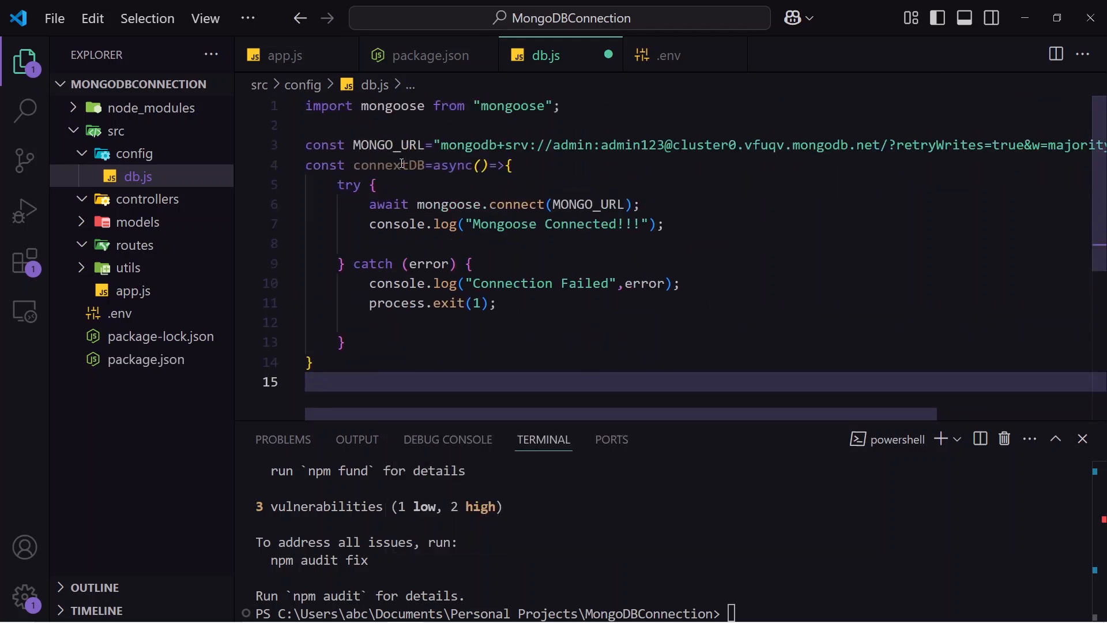
Step: Rename connexDB to connectDB, add 'export default connectDB;', and return to app.js
left_click(400, 165)
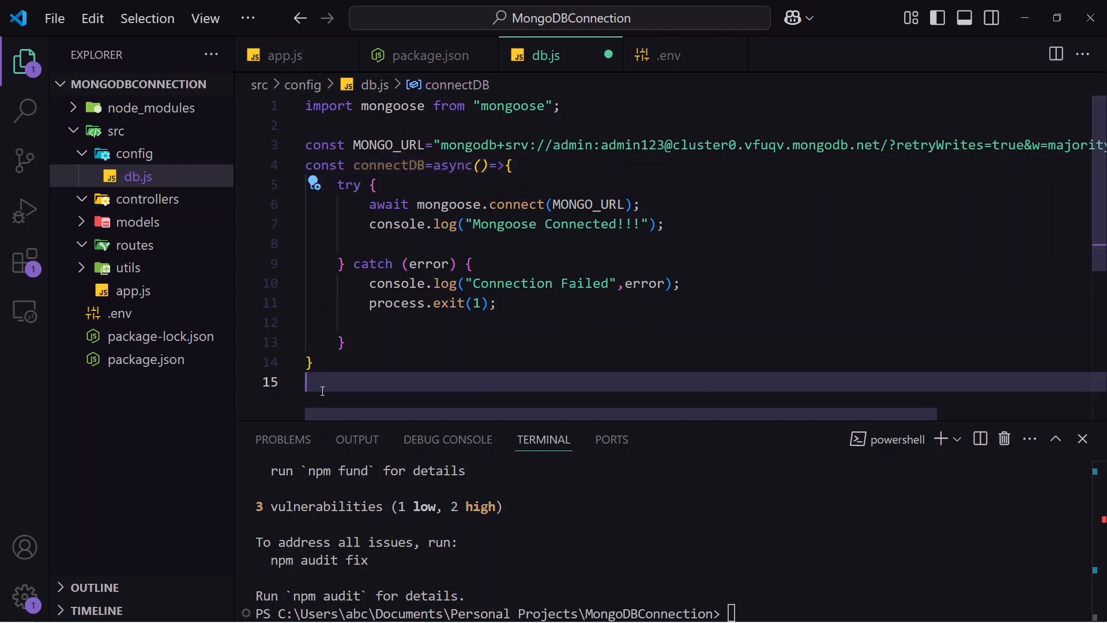
type("export default connectDB")
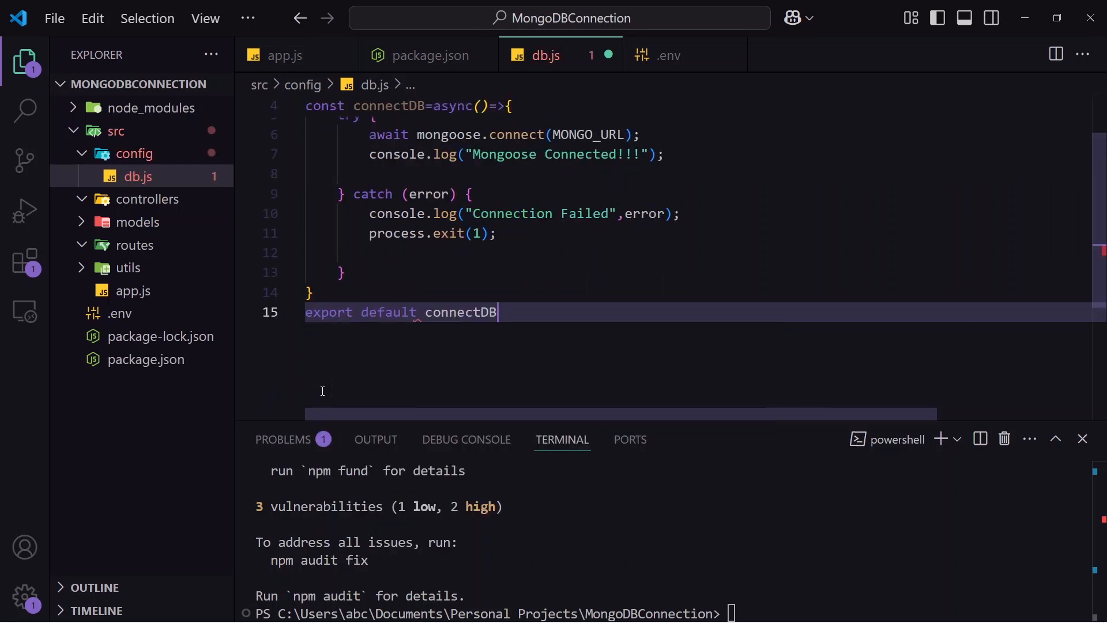
type(";")
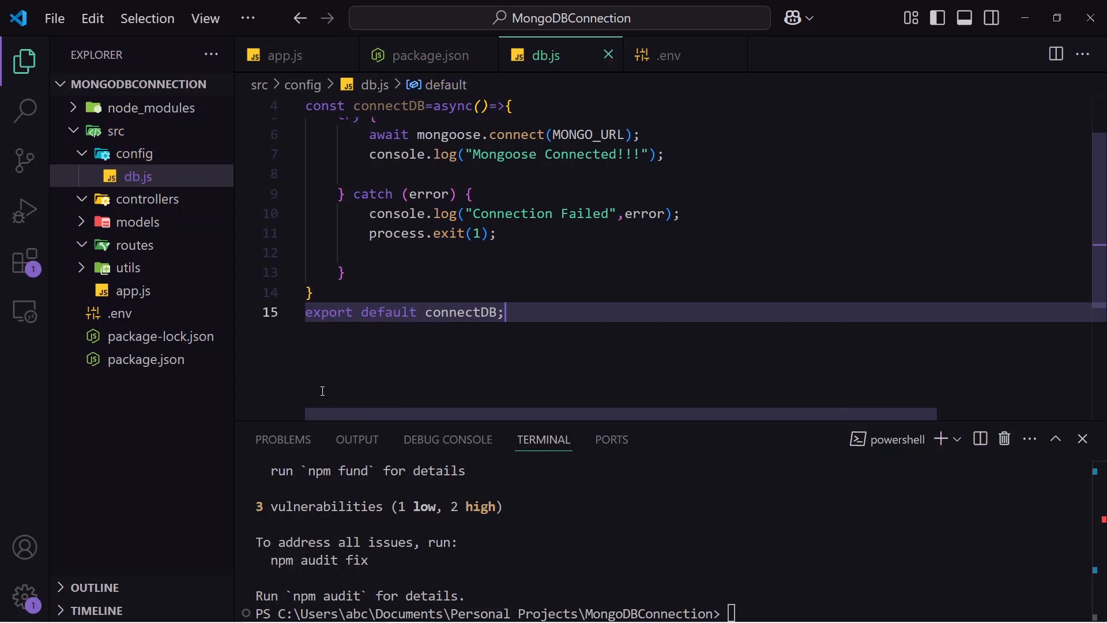
left_click(284, 55)
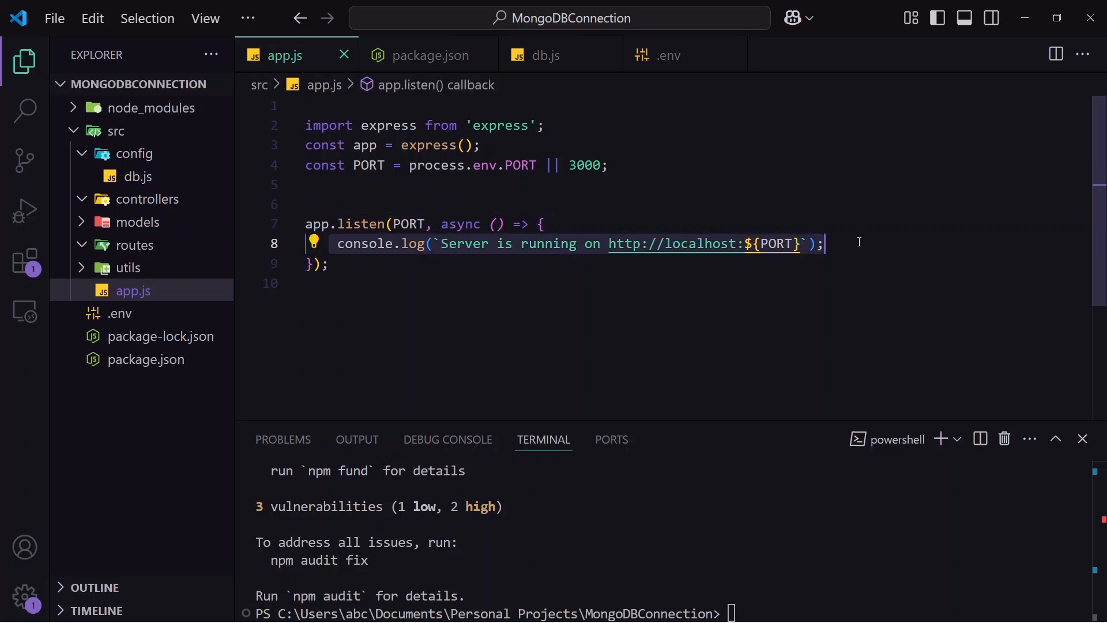
Step: Await connectDB() in app.js, auto-importing it from './config/db', and save
type("await")
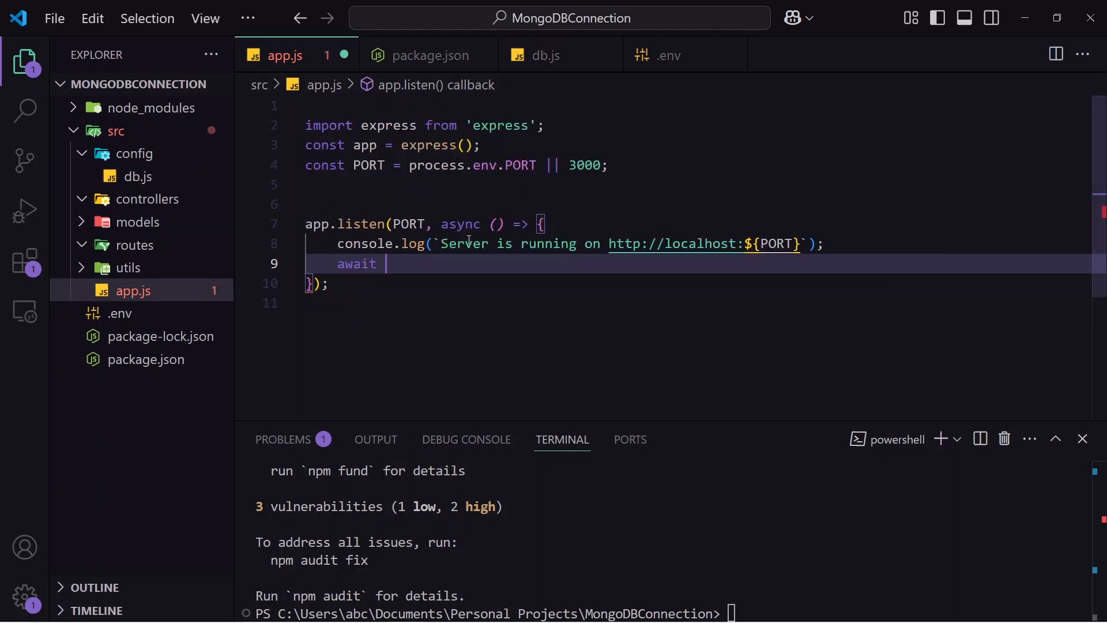
type("conn")
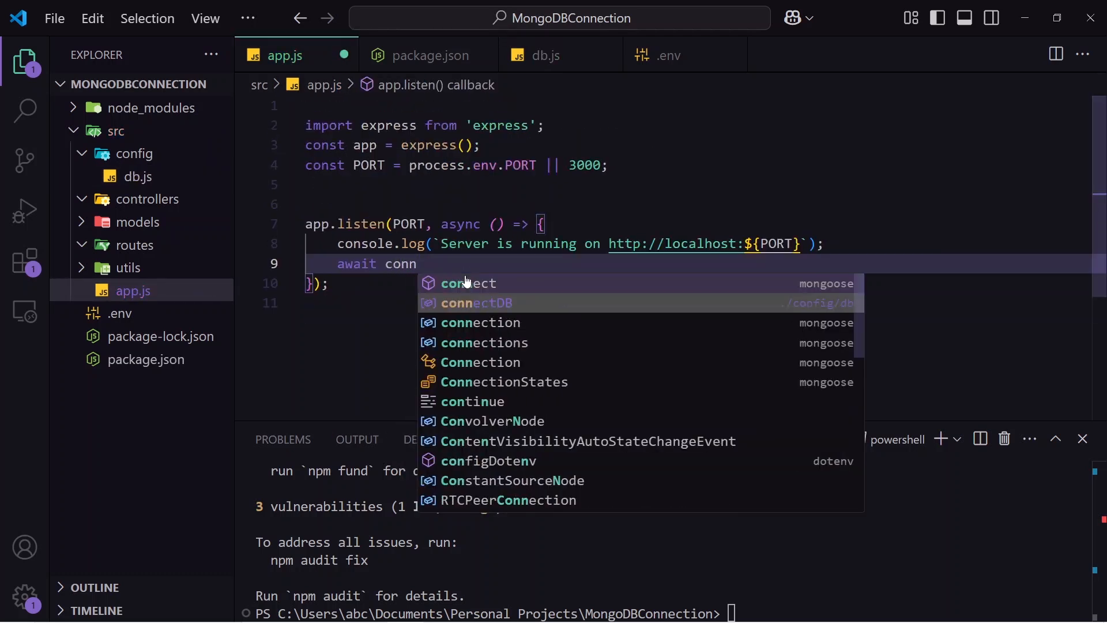
left_click(475, 303)
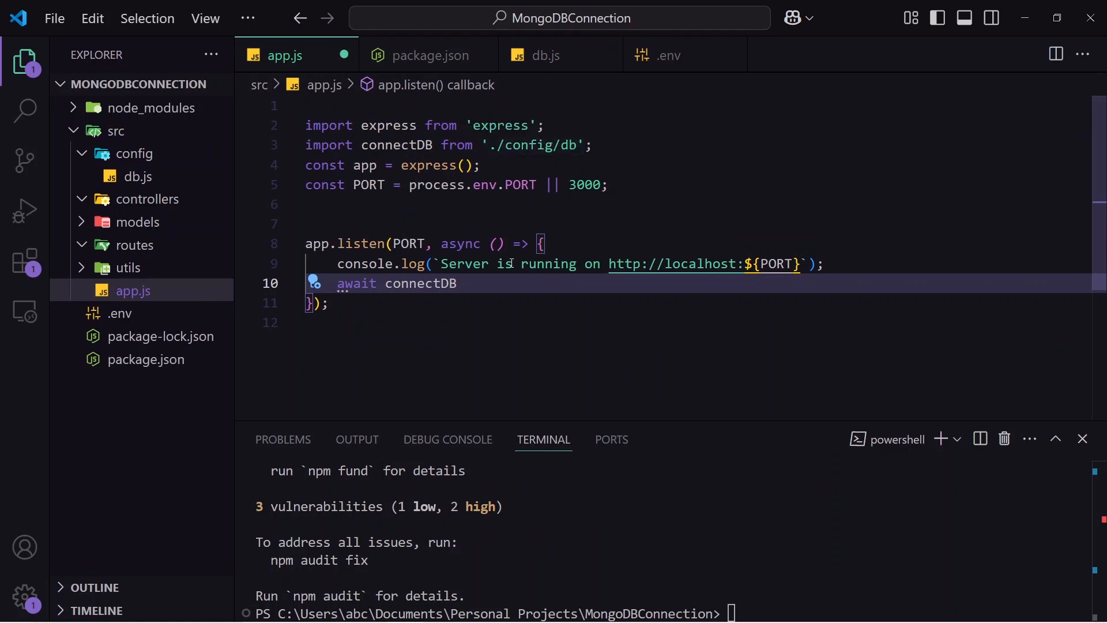
type("()")
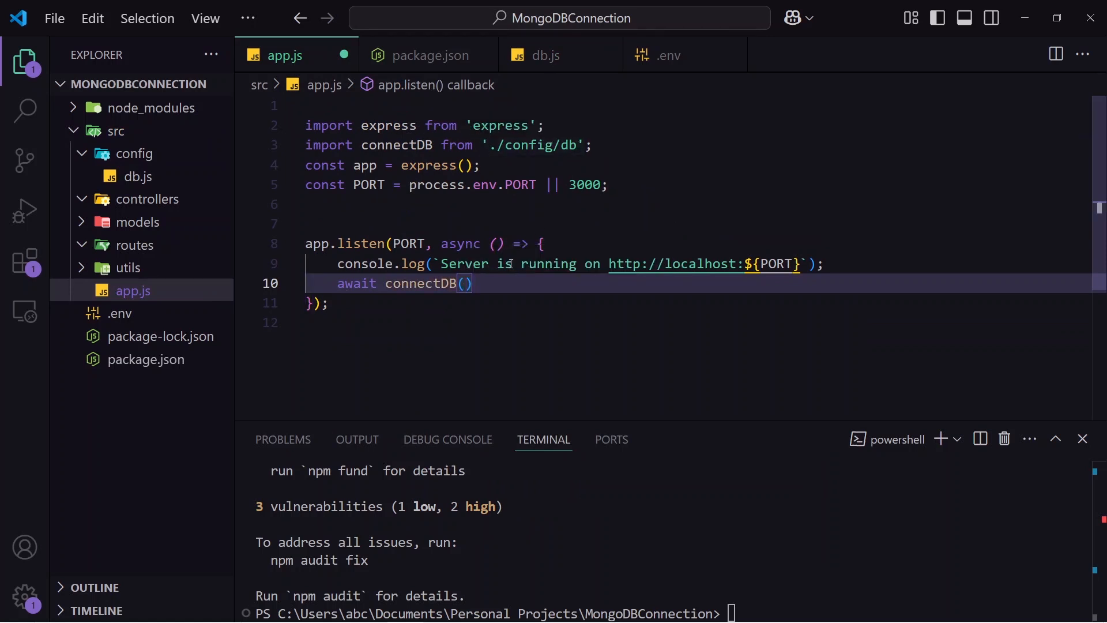
key("ctrl+s")
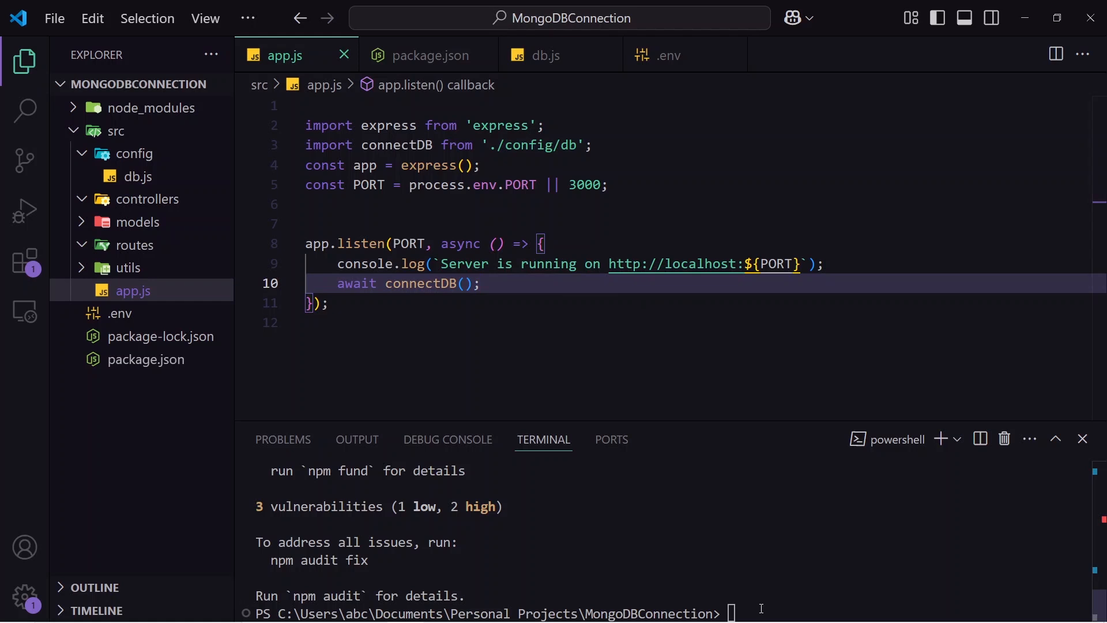
Step: Run nodemon app, fix the import to './config/db.js' so Mongoose connects, then return to db.js
type("nodemon app")
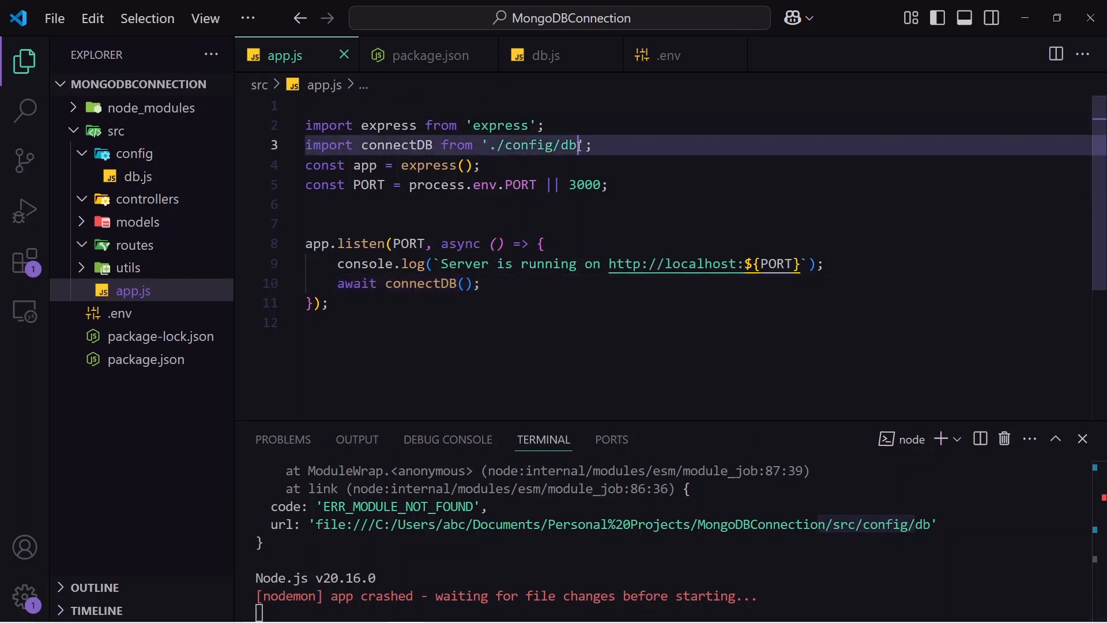
type(".js")
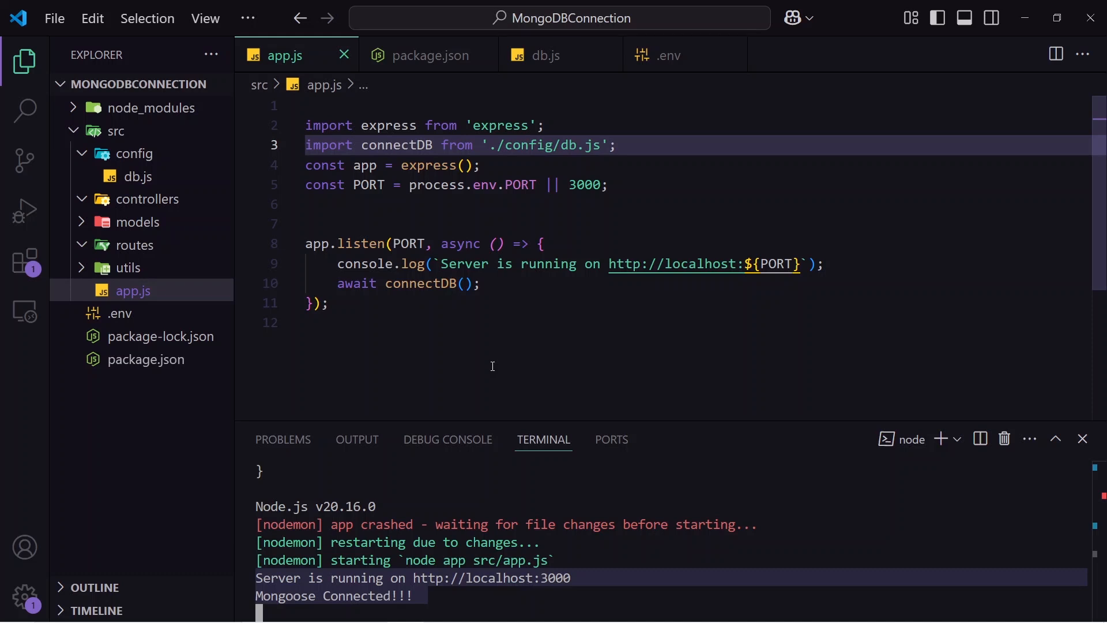
left_click(549, 55)
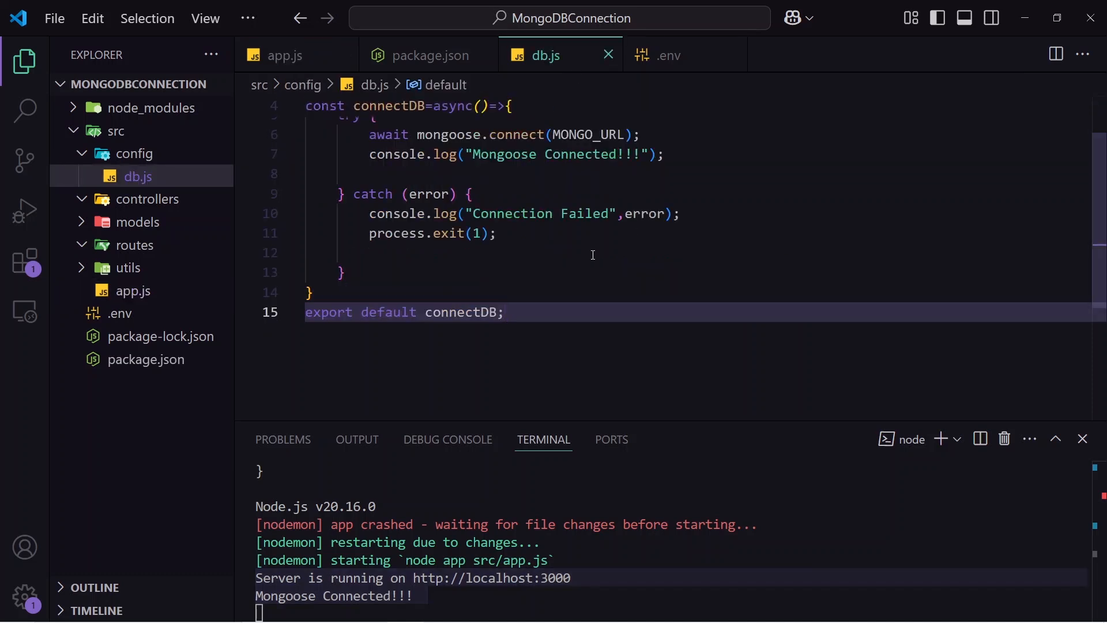